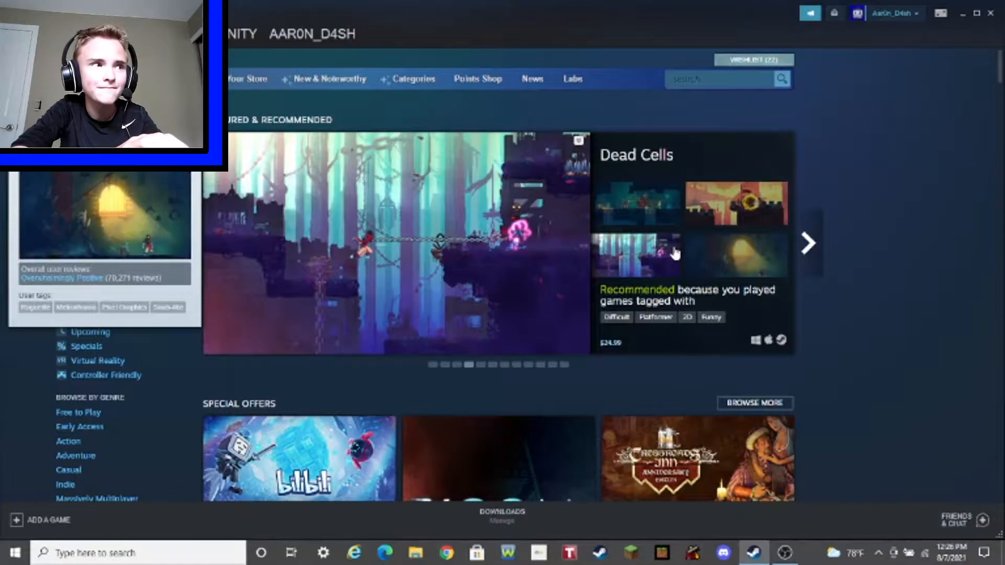
# Advance the Featured & Recommended carousel through several games until Far Cry 5 shows
pyautogui.click(808, 242)
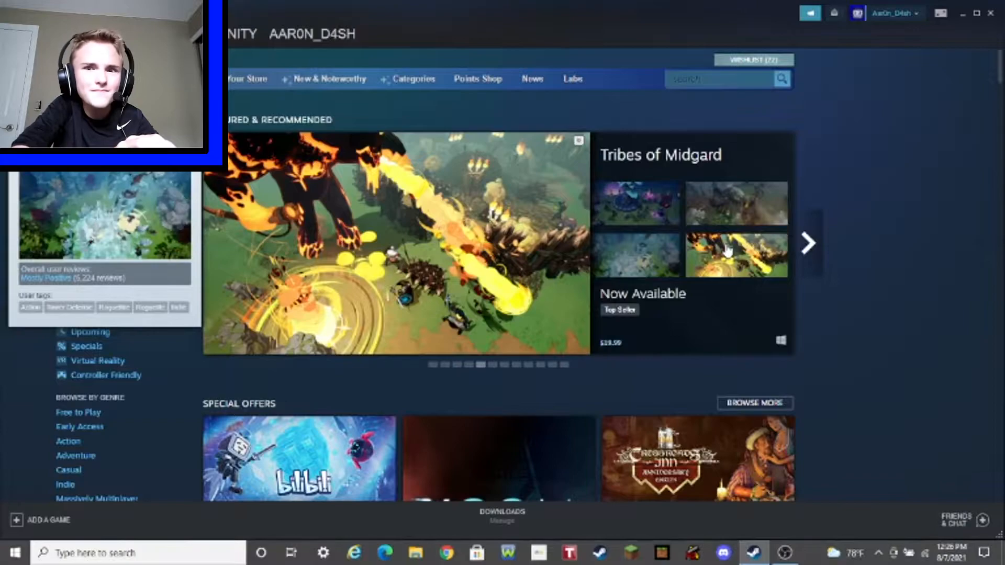
pyautogui.click(808, 243)
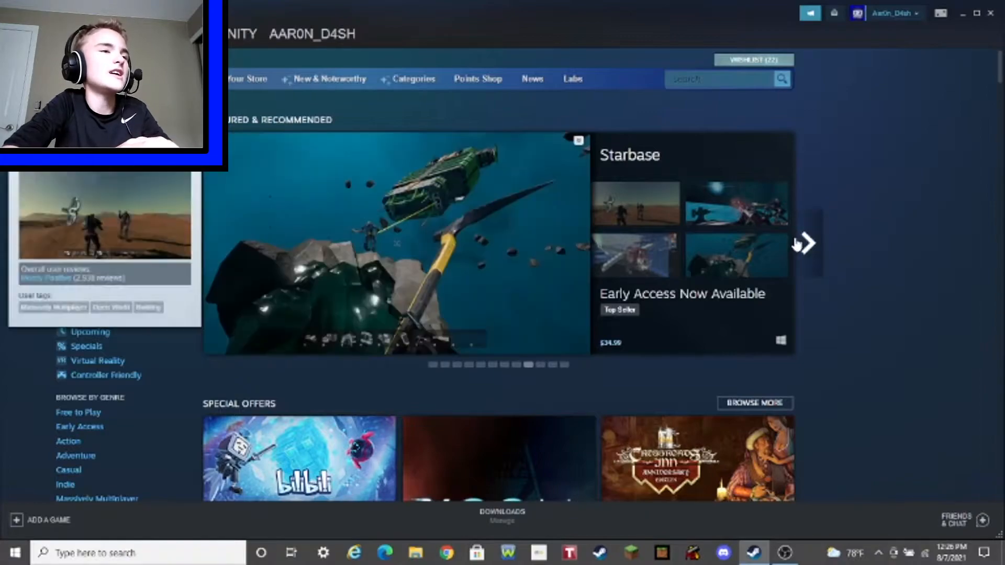
pyautogui.click(806, 244)
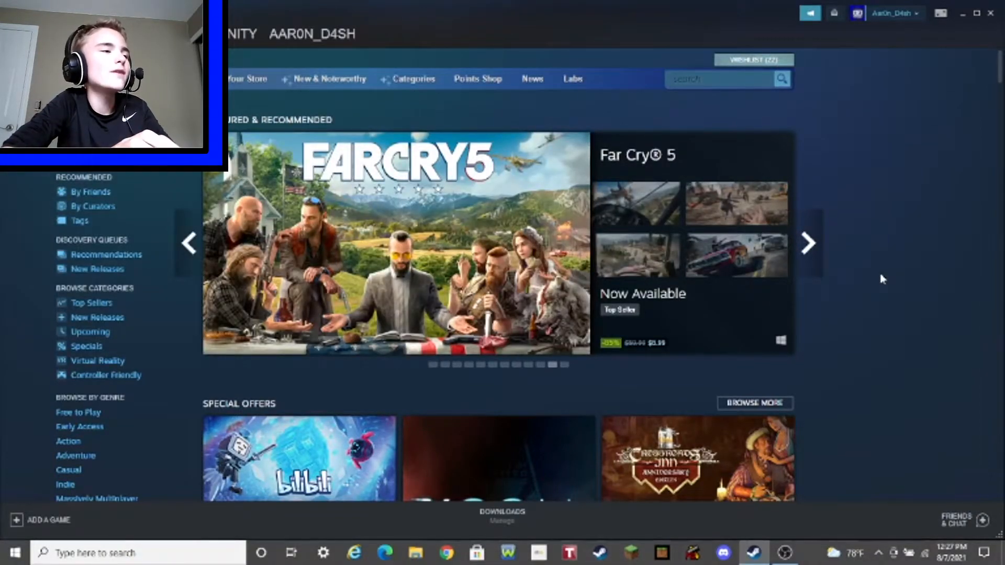
# Scroll to the recommendations and view Brawlhalla's store page so it joins recently viewed
pyautogui.scroll(-3)
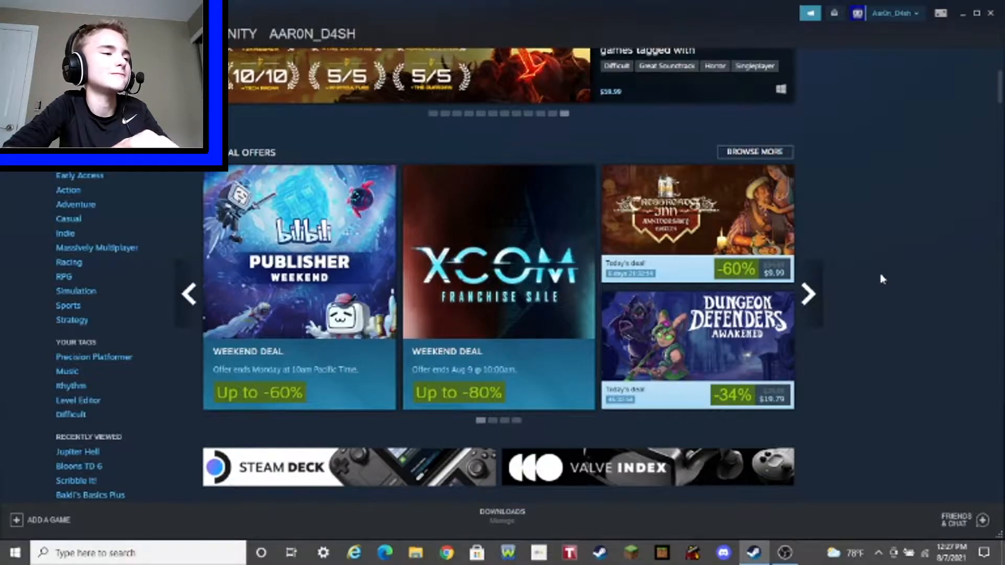
pyautogui.scroll(-3)
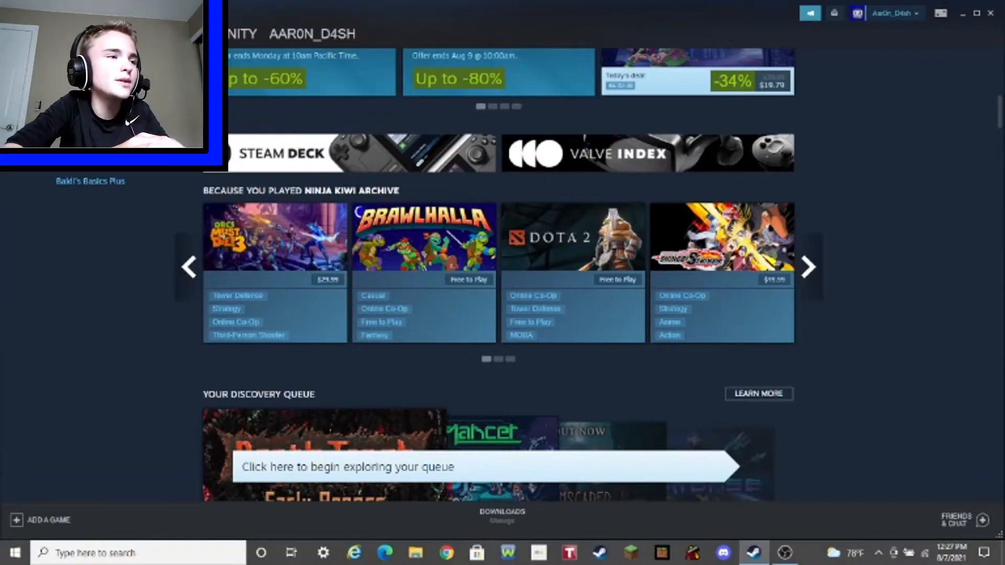
pyautogui.moveTo(423, 238)
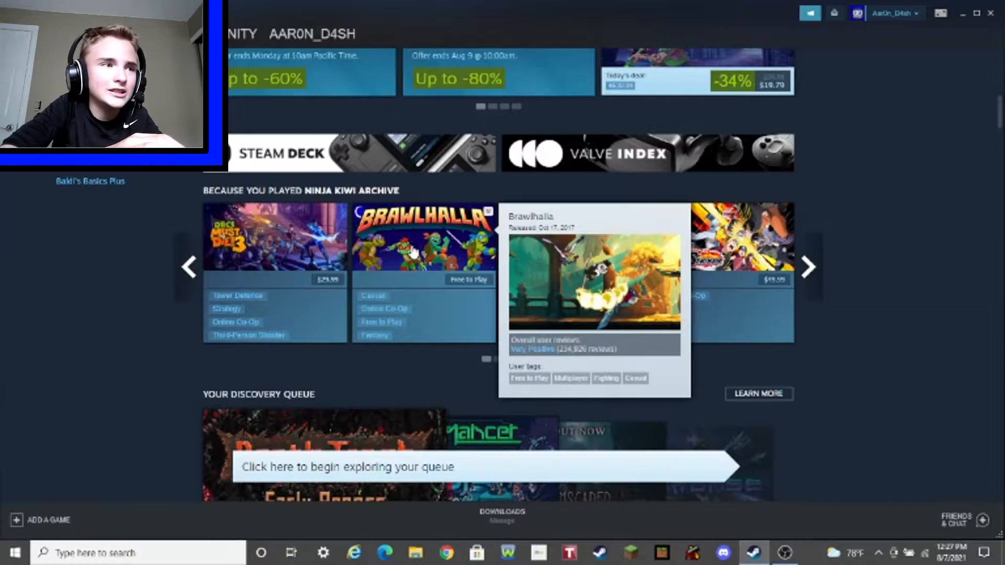
pyautogui.click(423, 236)
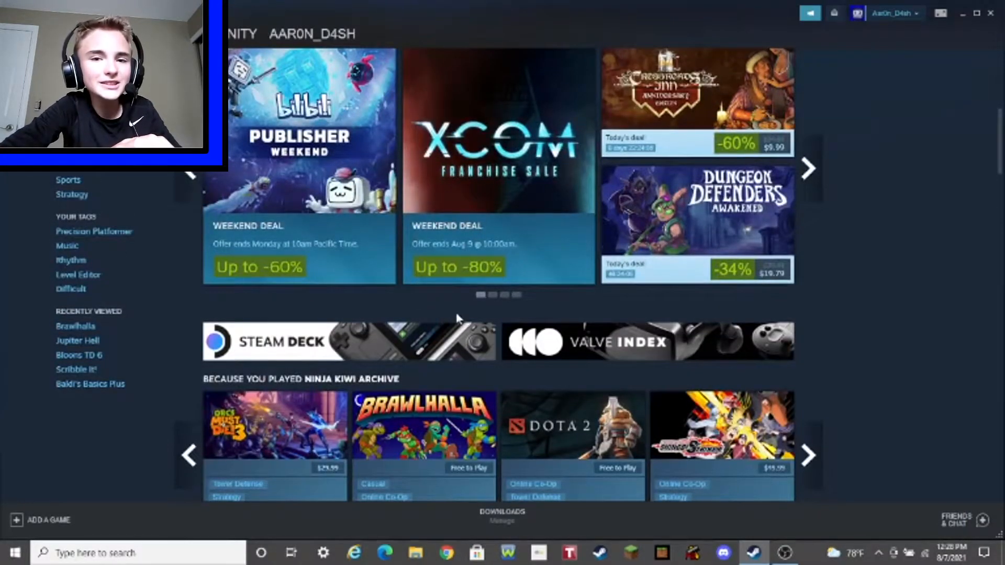
# View the Steam Deck product page from the store banner and scroll through it
pyautogui.click(349, 342)
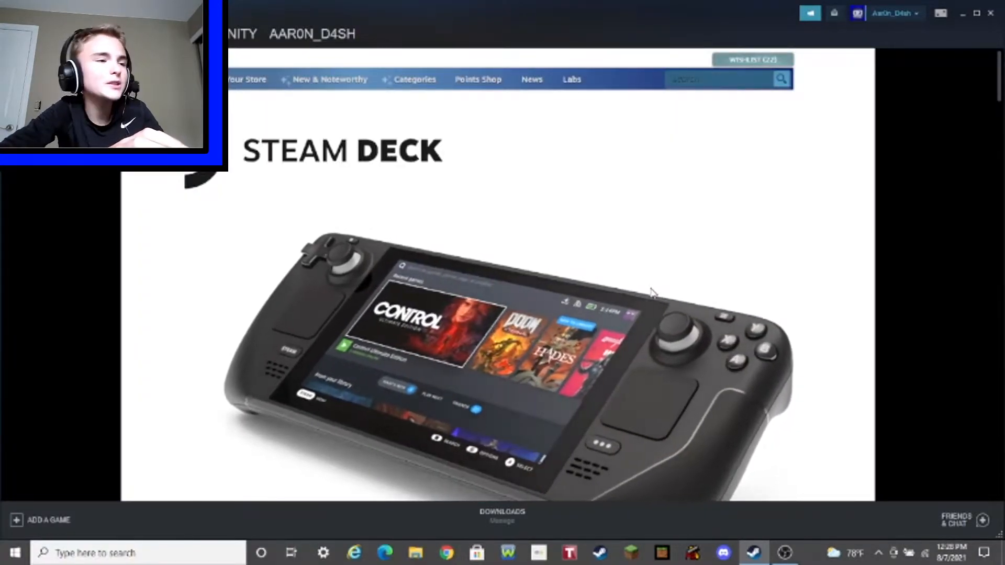
pyautogui.scroll(-3)
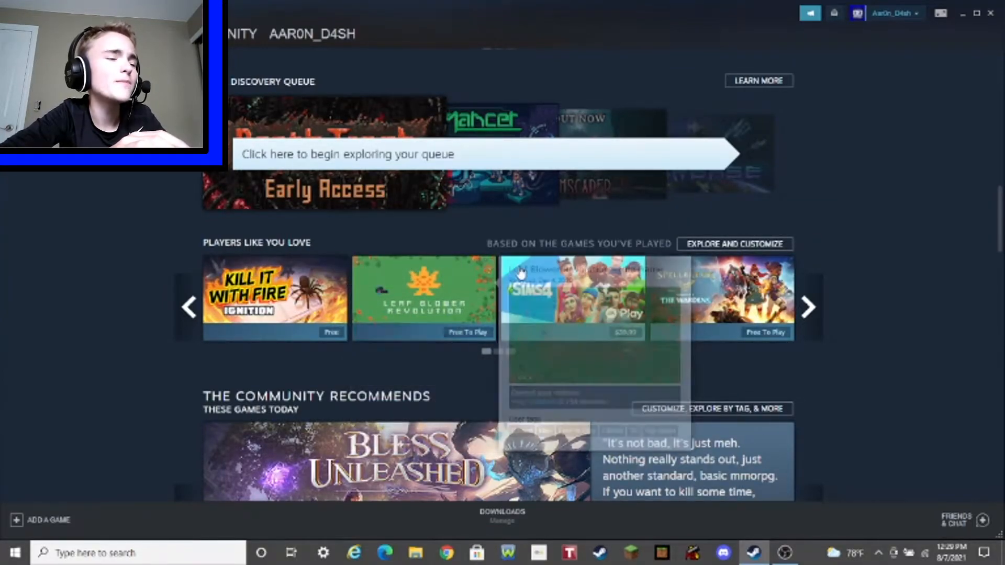
pyautogui.moveTo(573, 292)
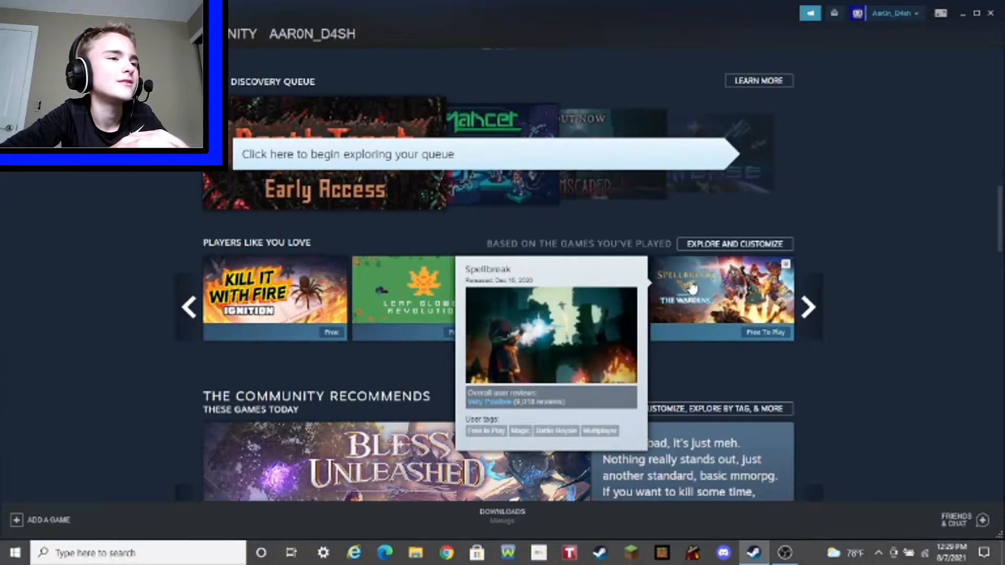
pyautogui.moveTo(275, 292)
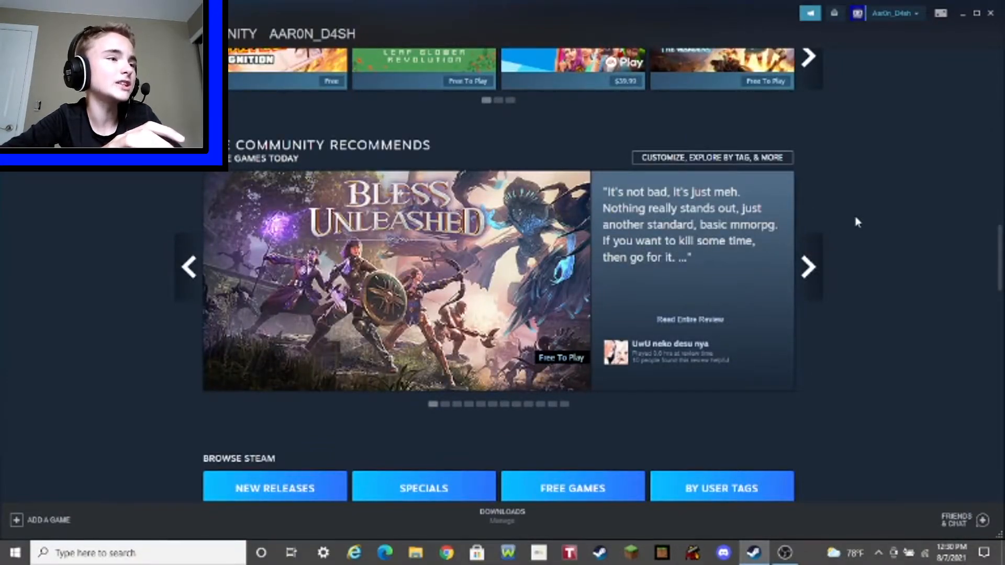
pyautogui.moveTo(827, 225)
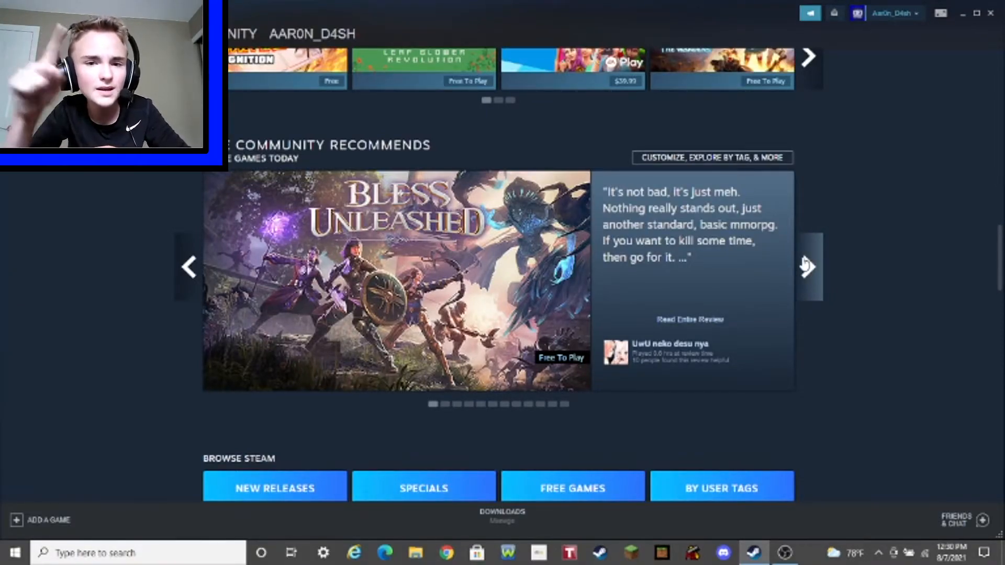
# Cycle The Community Recommends carousel past Fall Guys, Dodgeball Academia and The Ramp to Starmancer
pyautogui.click(808, 267)
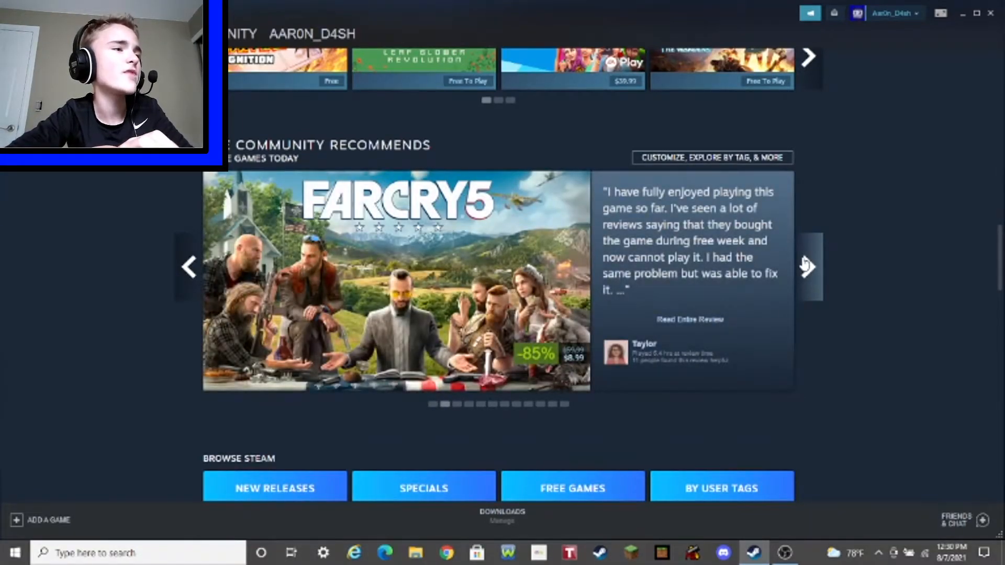
pyautogui.click(807, 267)
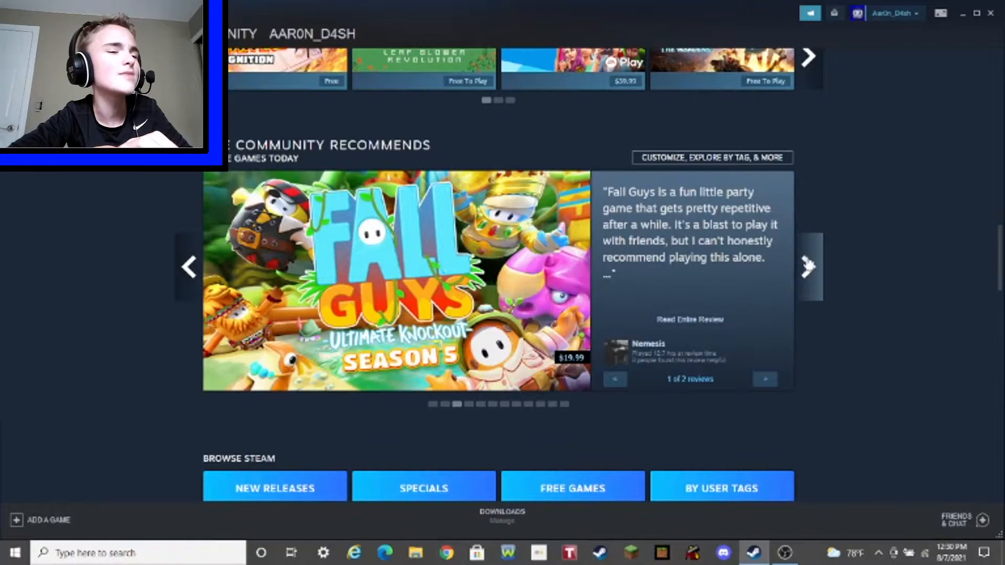
pyautogui.click(809, 267)
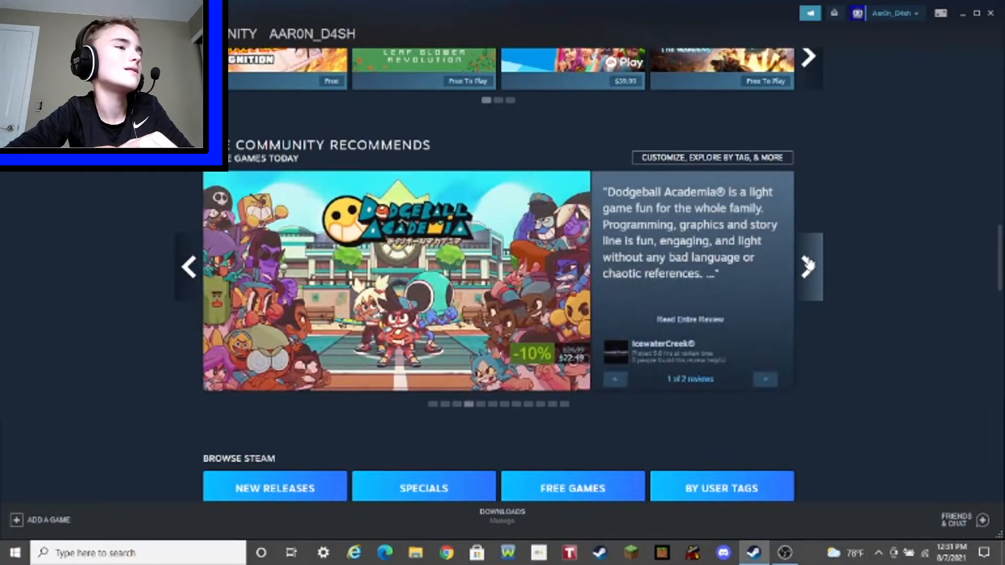
pyautogui.click(808, 267)
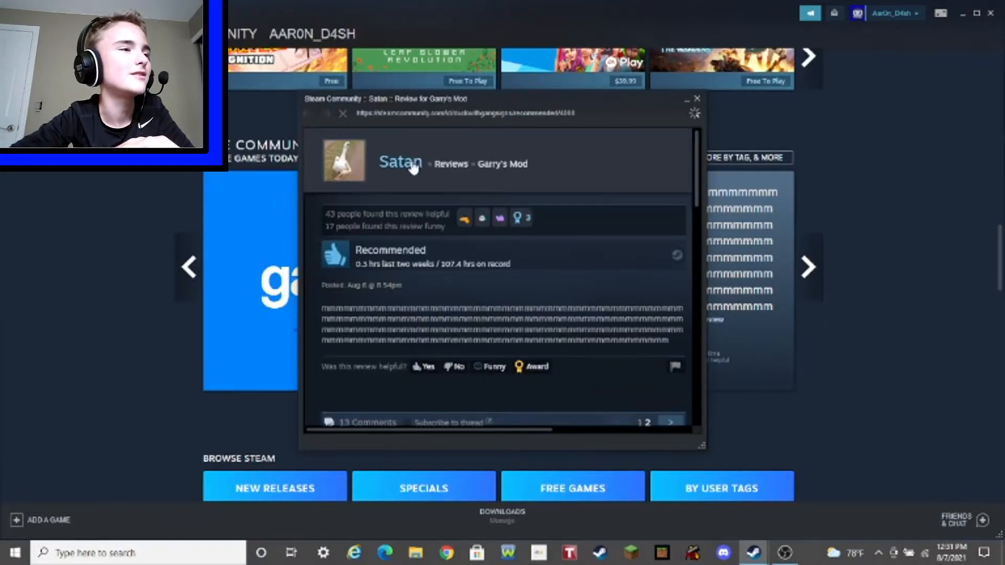
pyautogui.click(698, 98)
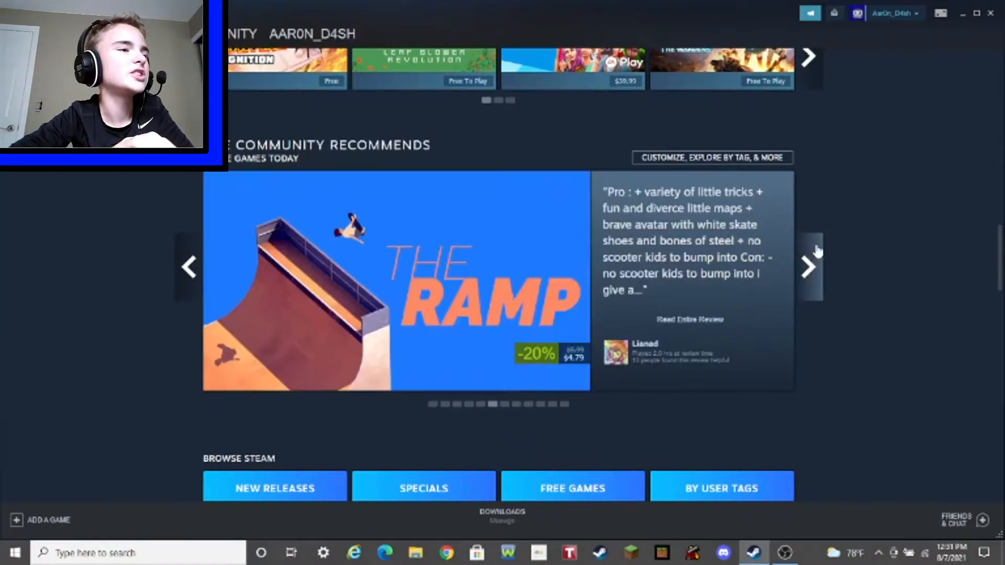
pyautogui.click(810, 267)
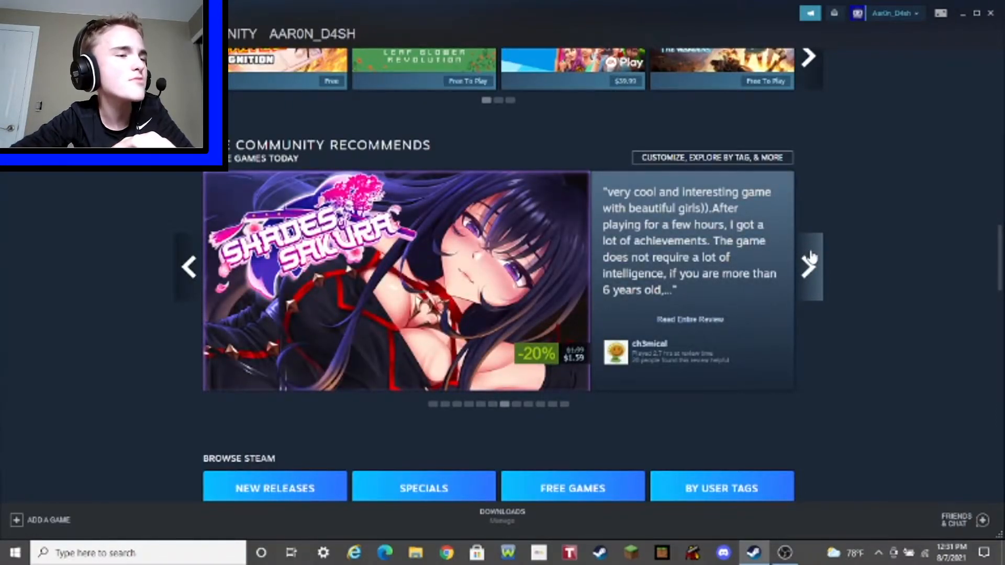
pyautogui.click(809, 267)
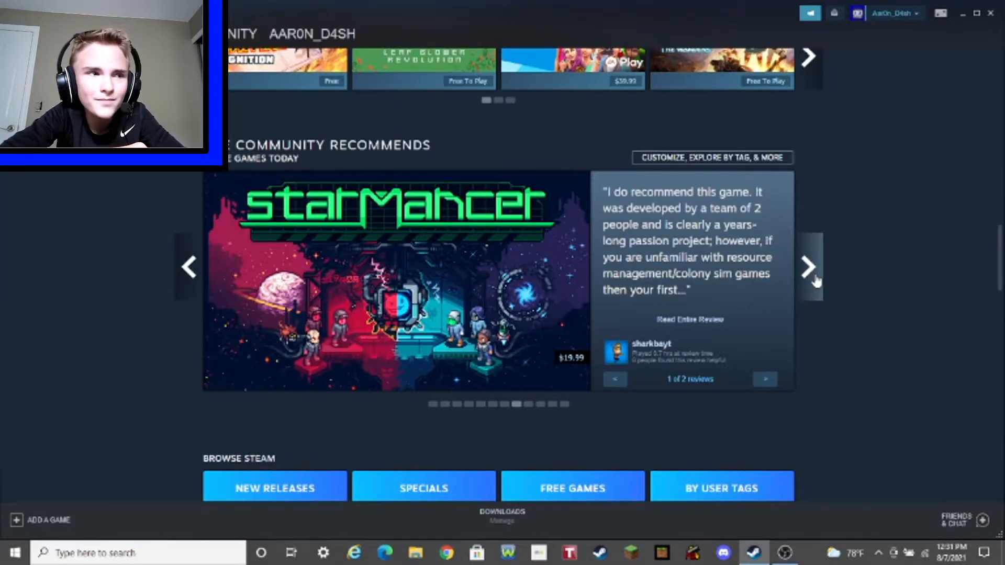
# Scroll the store front down to the Popular VR Games and New and Trending sections
pyautogui.scroll(-3)
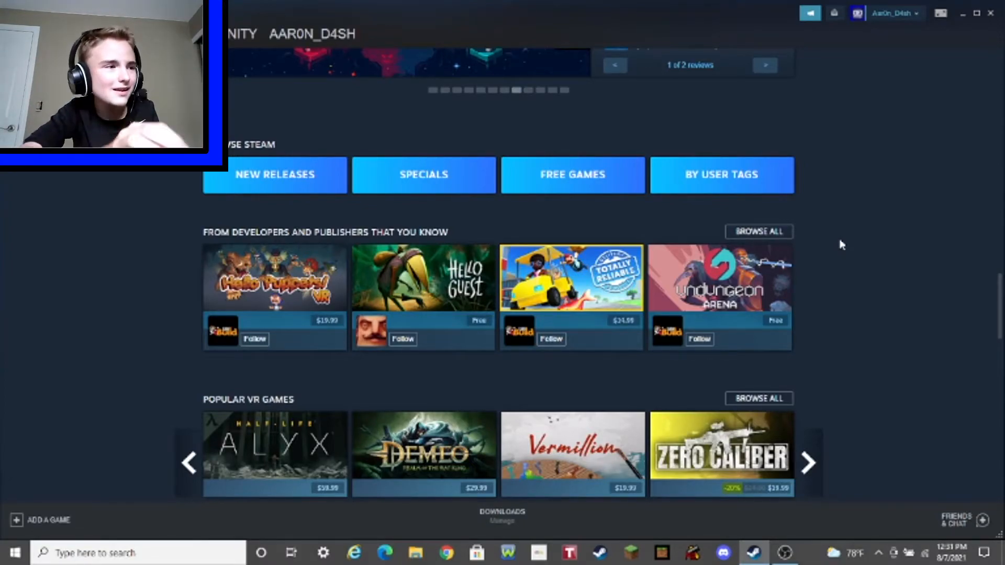
pyautogui.moveTo(274, 277)
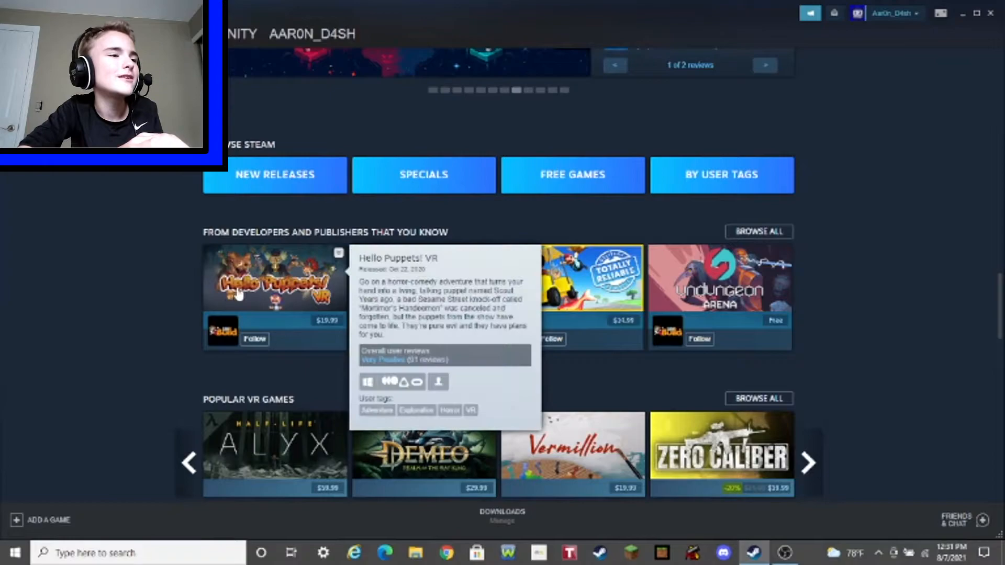
pyautogui.moveTo(190, 320)
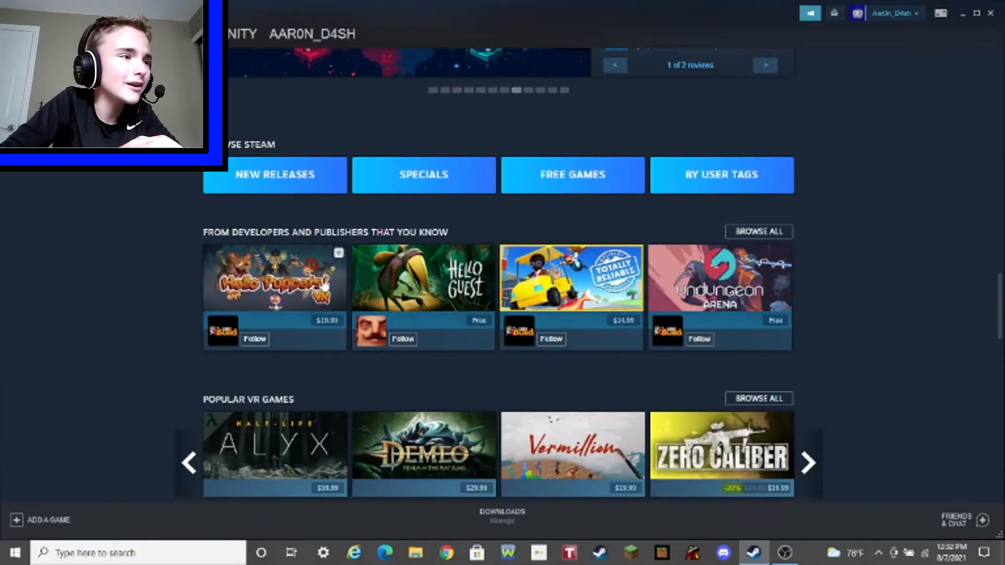
pyautogui.moveTo(274, 276)
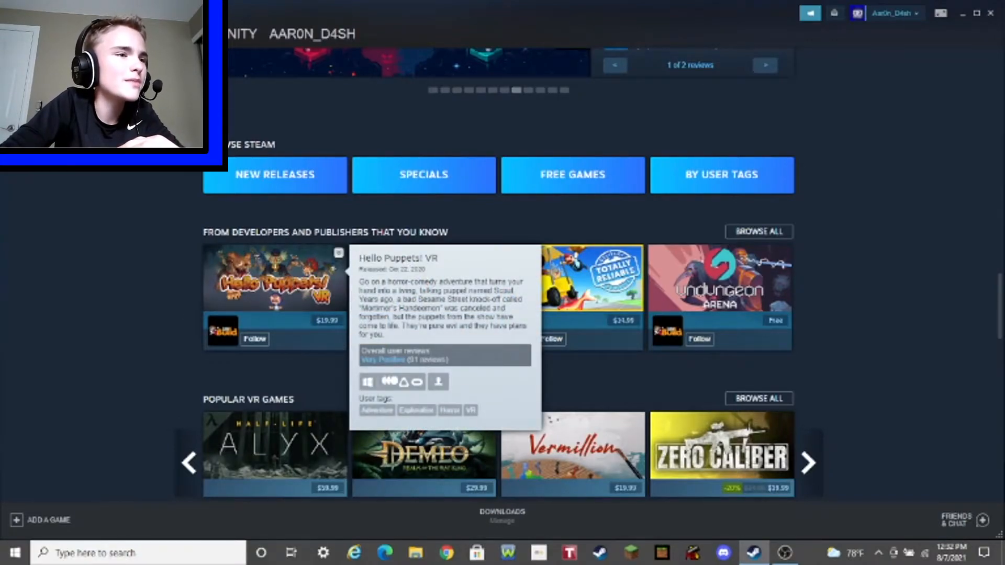
pyautogui.moveTo(692, 236)
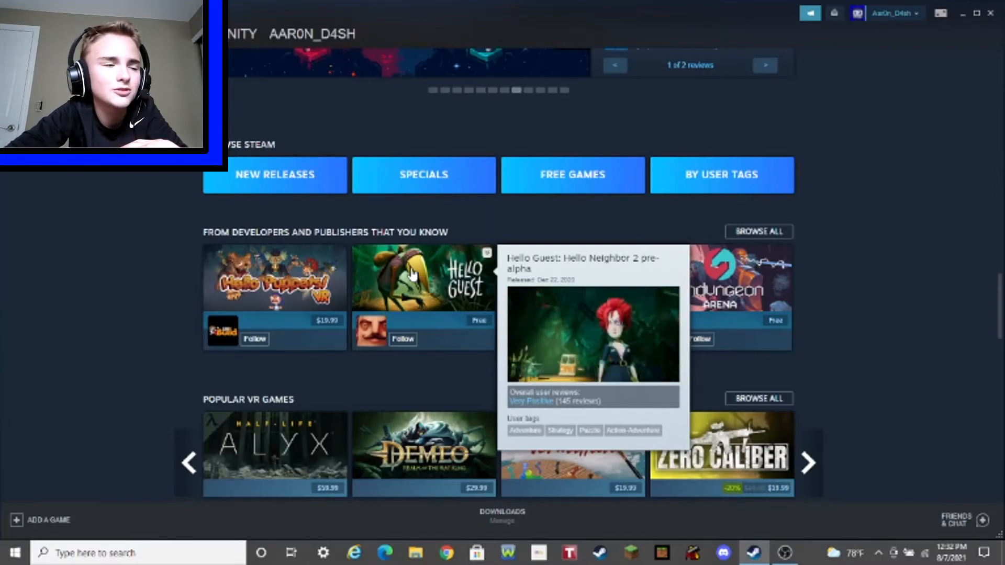
pyautogui.scroll(-3)
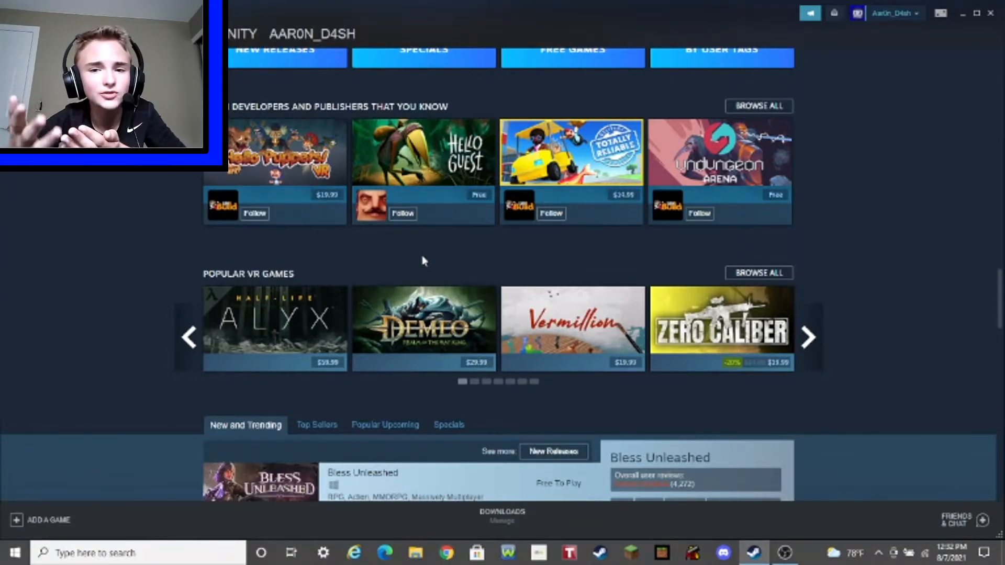
pyautogui.scroll(-3)
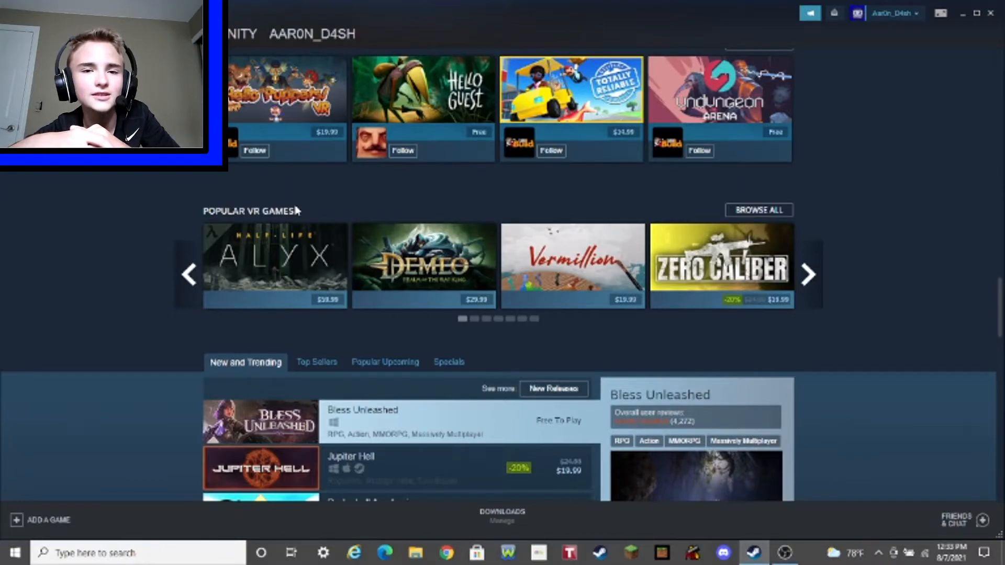
# Scroll the New and Trending list and go to The Ramp's store page
pyautogui.scroll(-3)
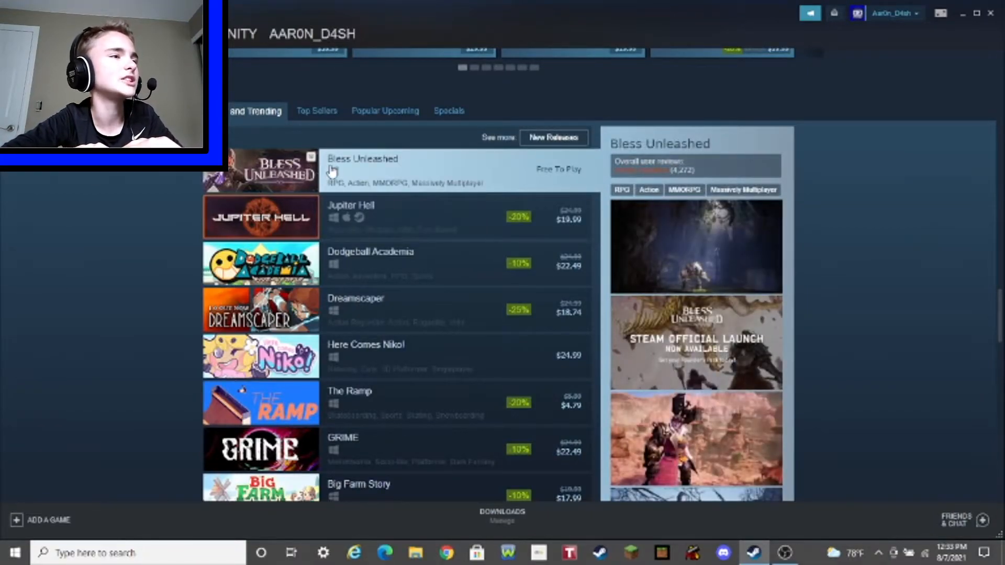
pyautogui.moveTo(351, 205)
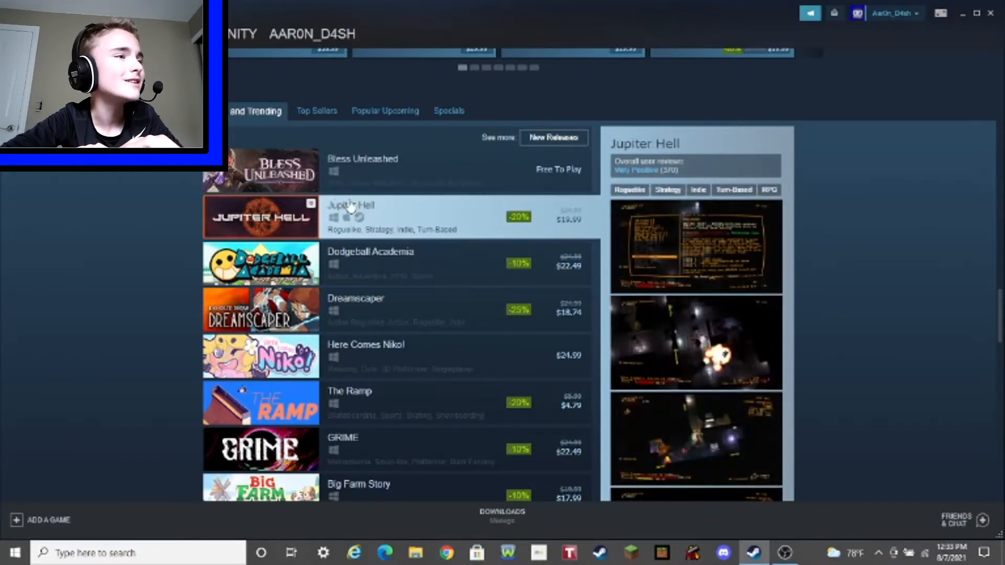
pyautogui.moveTo(356, 310)
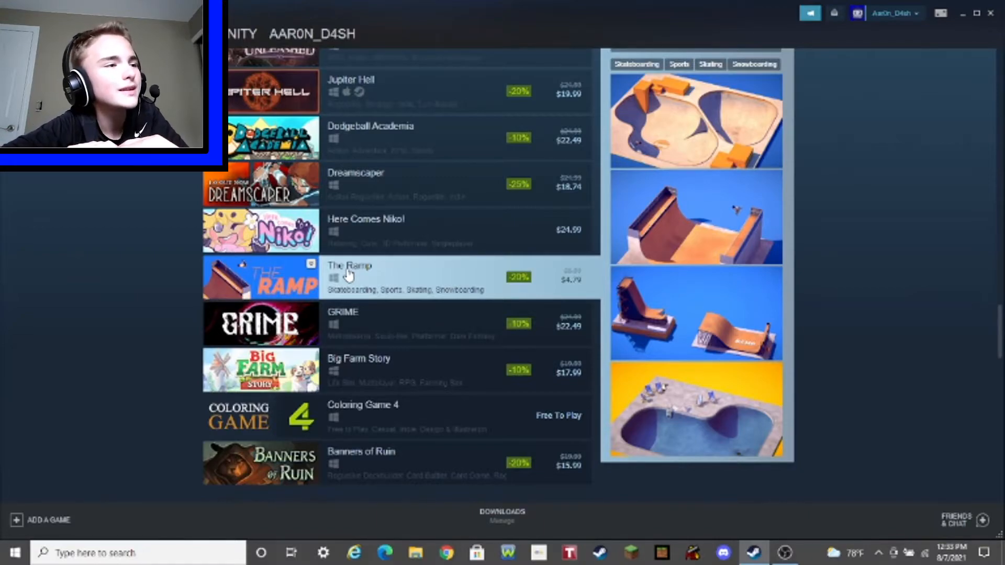
pyautogui.click(350, 277)
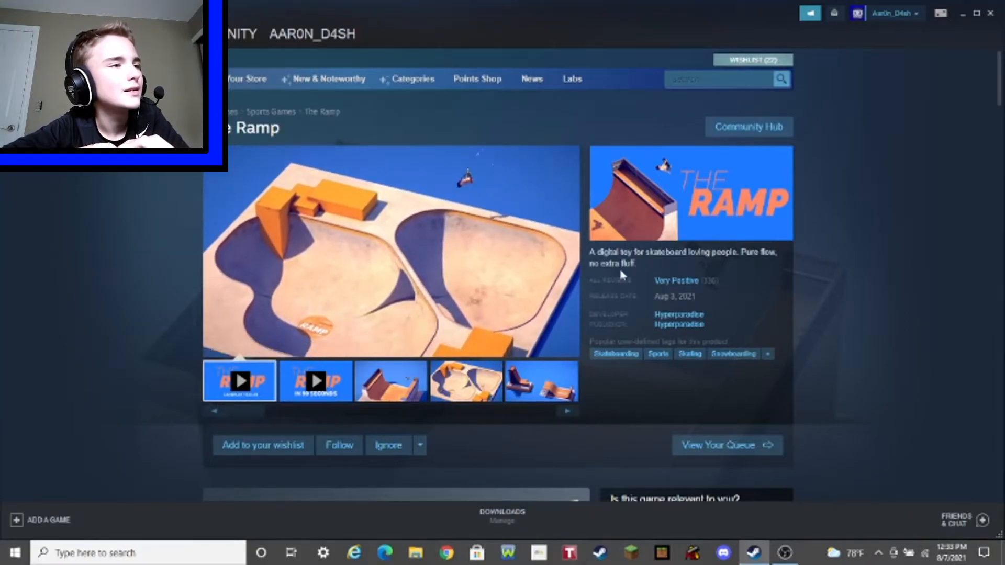
# Scroll The Ramp's page down to its Buy section with the 20% off offer
pyautogui.scroll(-3)
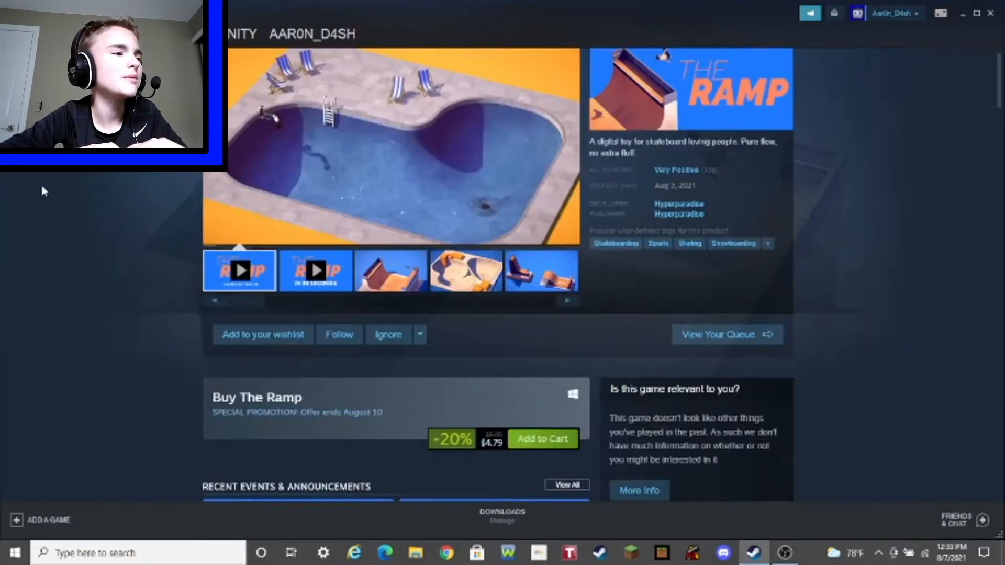
pyautogui.scroll(-3)
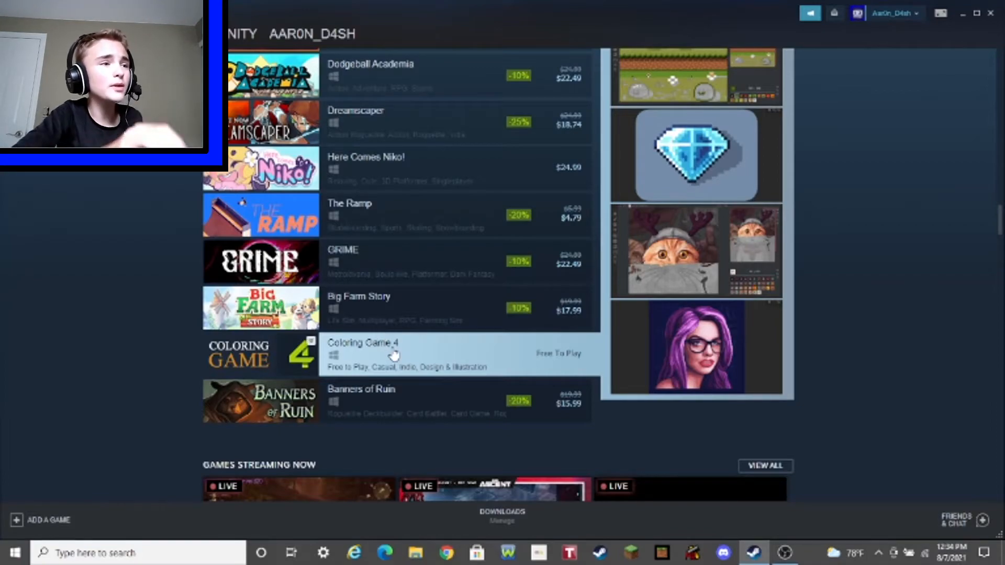
# Select Coloring Game 4 in New and Trending back on the store front
pyautogui.click(361, 343)
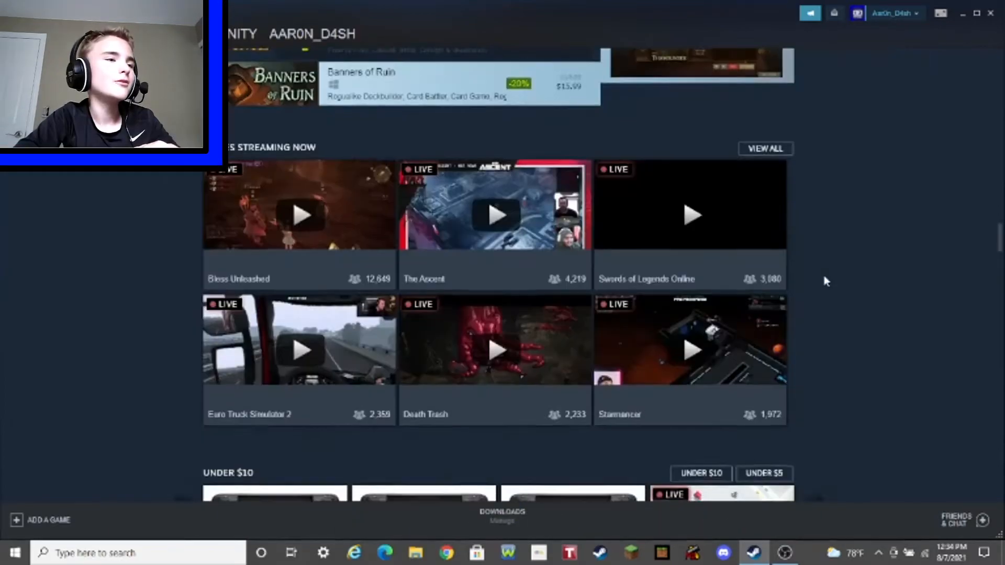
# Scroll past Under $10 and Updates and Offers to the more-recommendations area
pyautogui.scroll(-3)
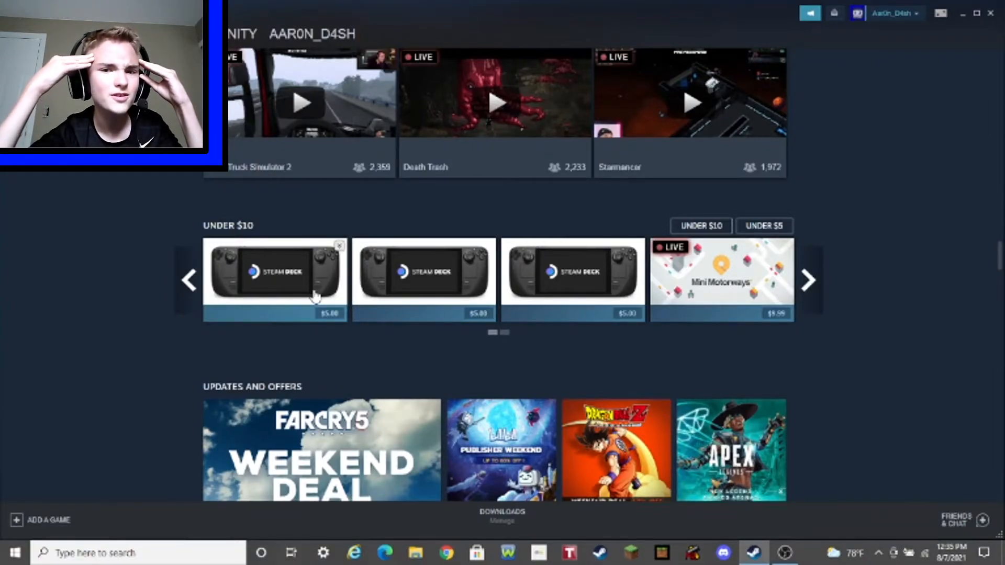
pyautogui.scroll(-3)
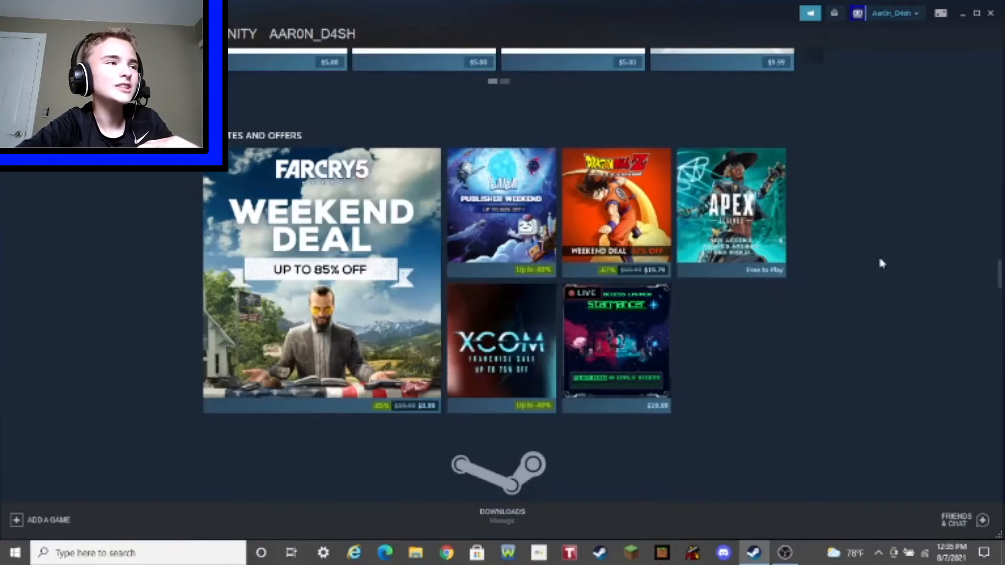
pyautogui.moveTo(872, 261)
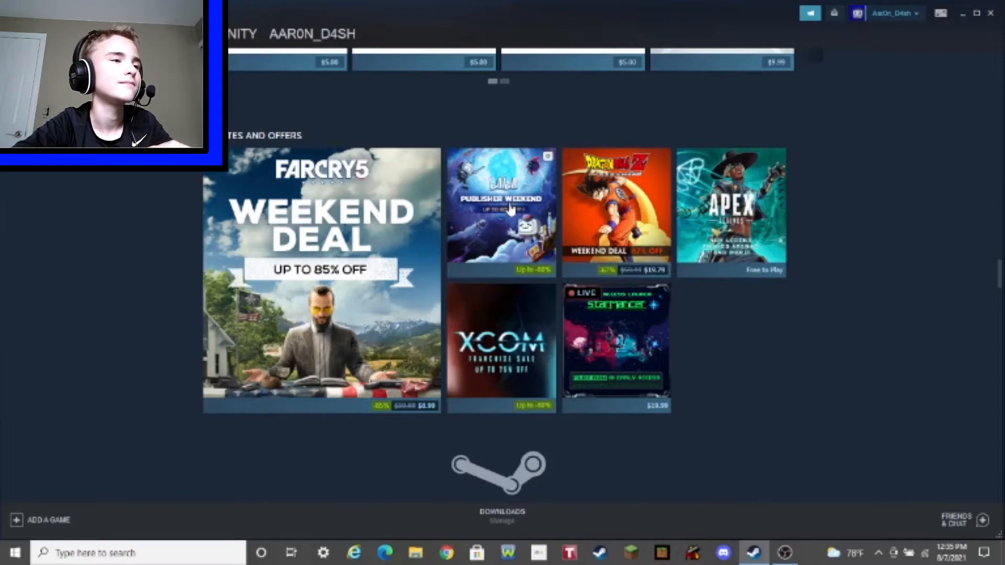
pyautogui.scroll(-3)
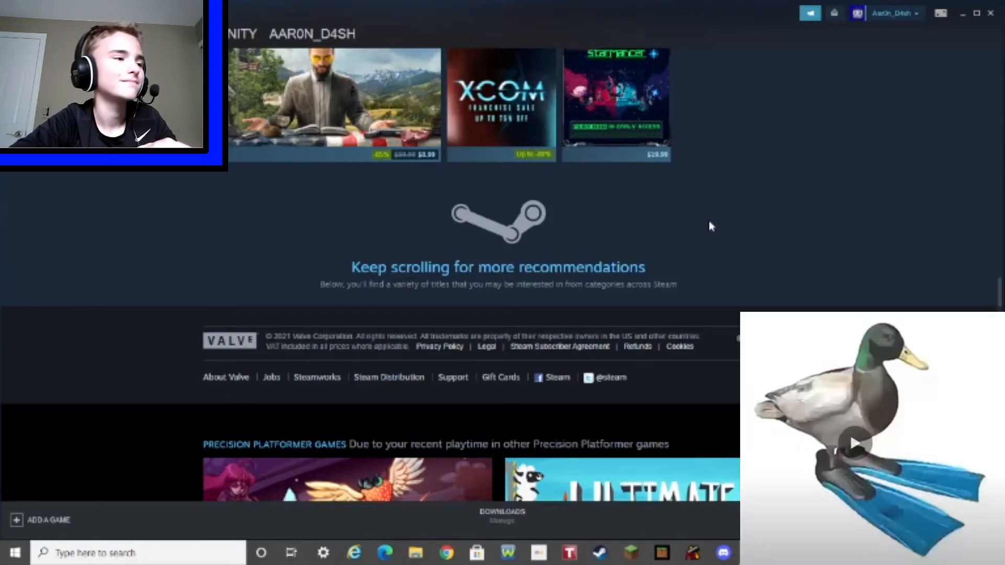
# Scroll into the recommendations feed to wishlist-based picks like Orcs Must Die! 3 and Garry's Mod
pyautogui.scroll(-3)
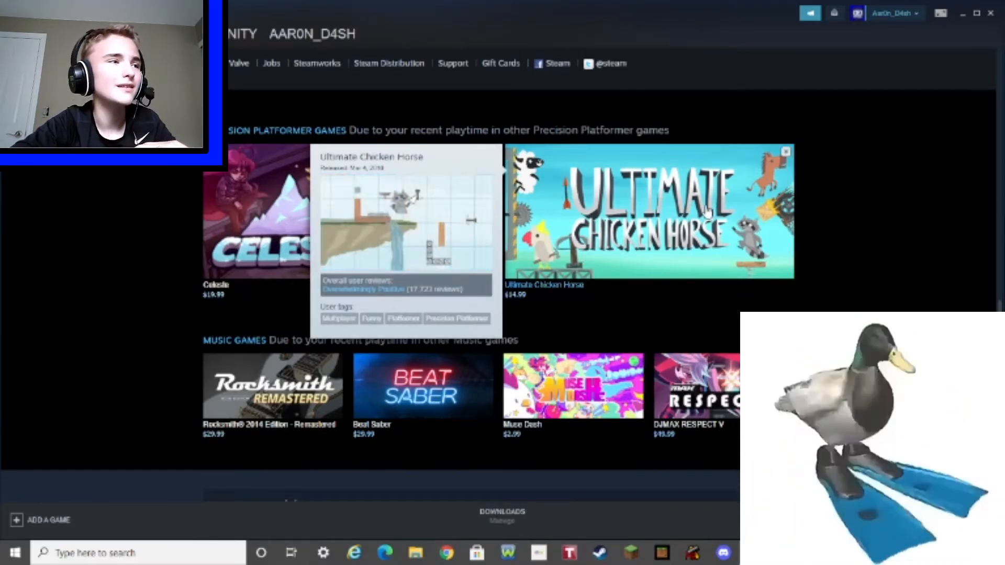
pyautogui.moveTo(347, 218)
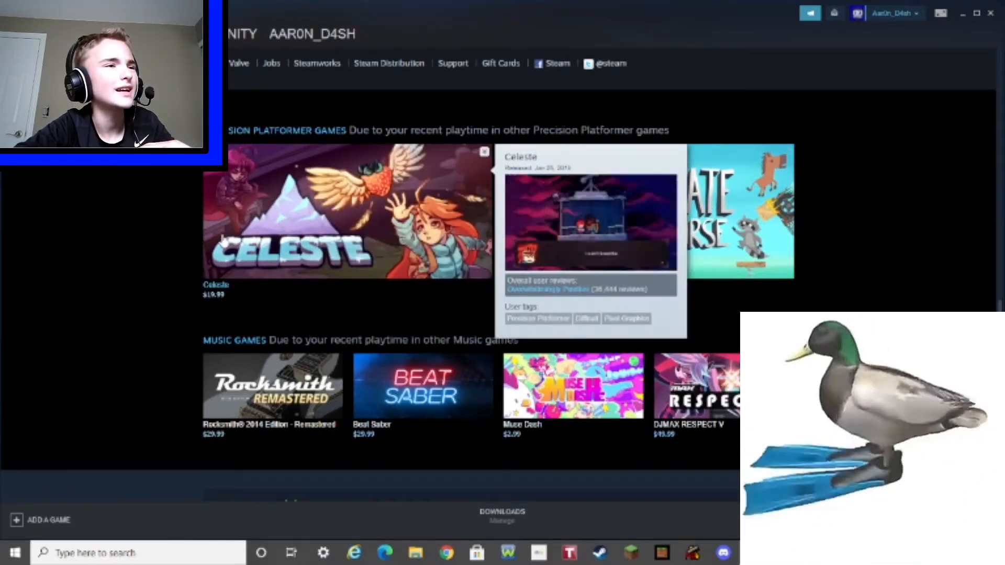
pyautogui.scroll(-3)
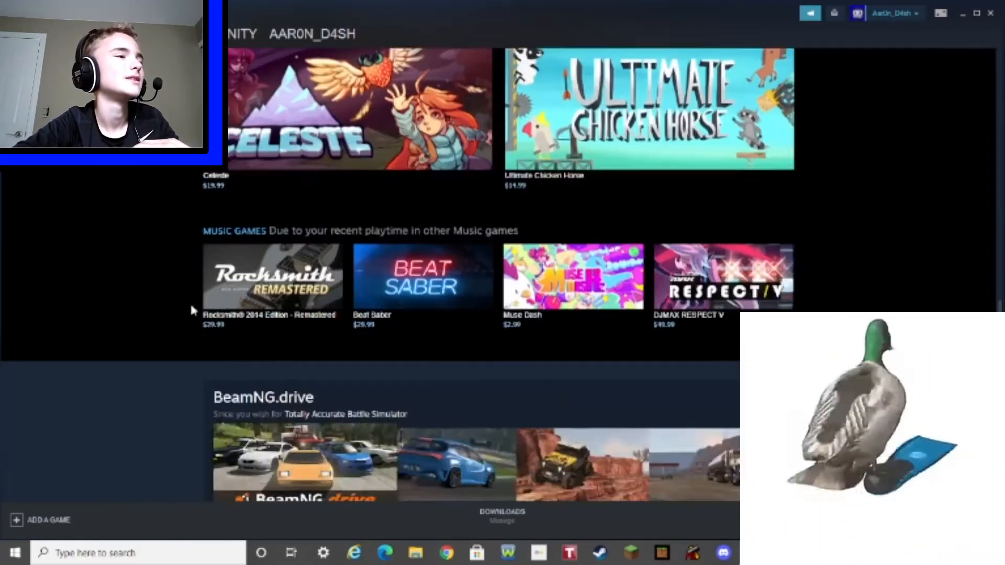
pyautogui.scroll(-3)
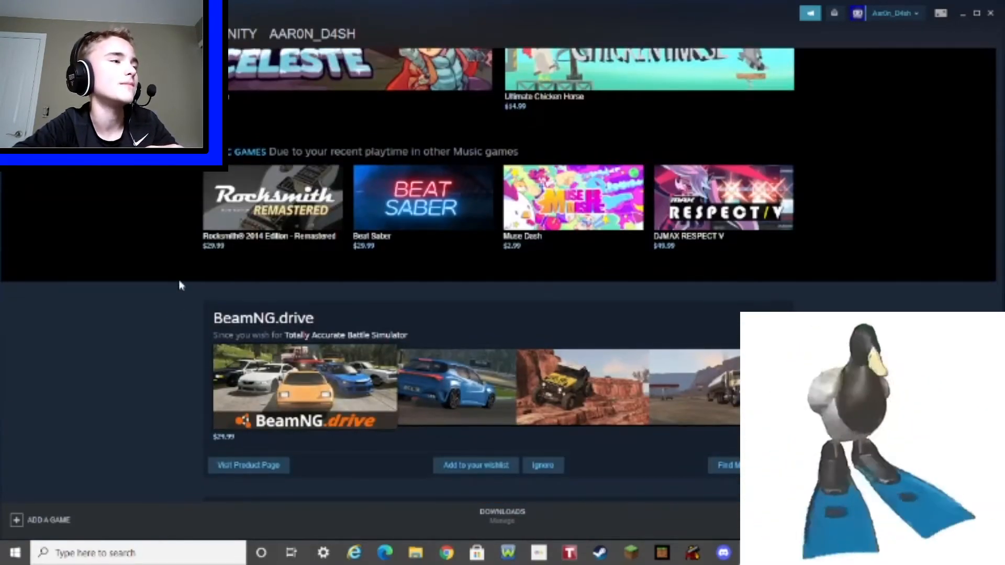
pyautogui.moveTo(423, 199)
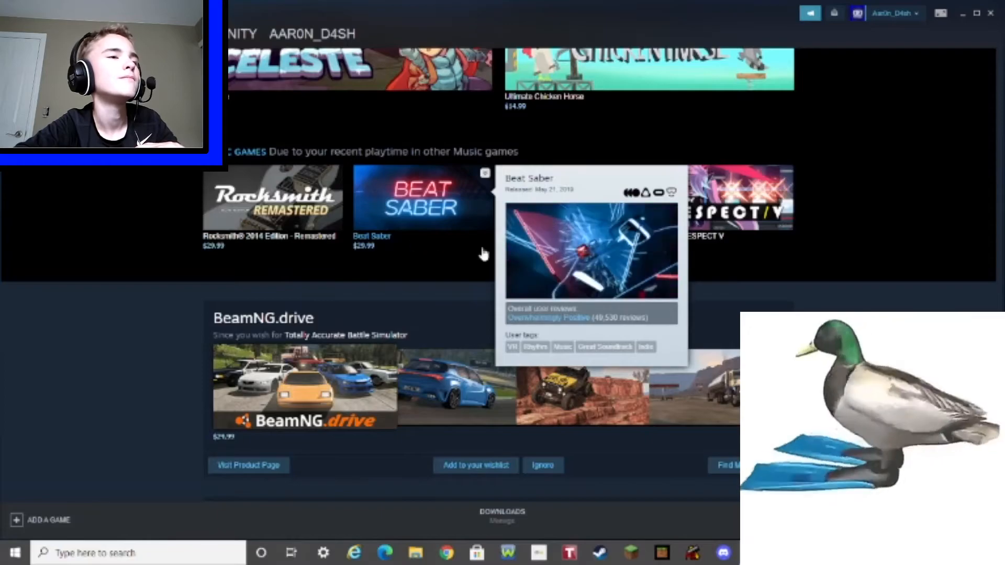
pyautogui.moveTo(725, 197)
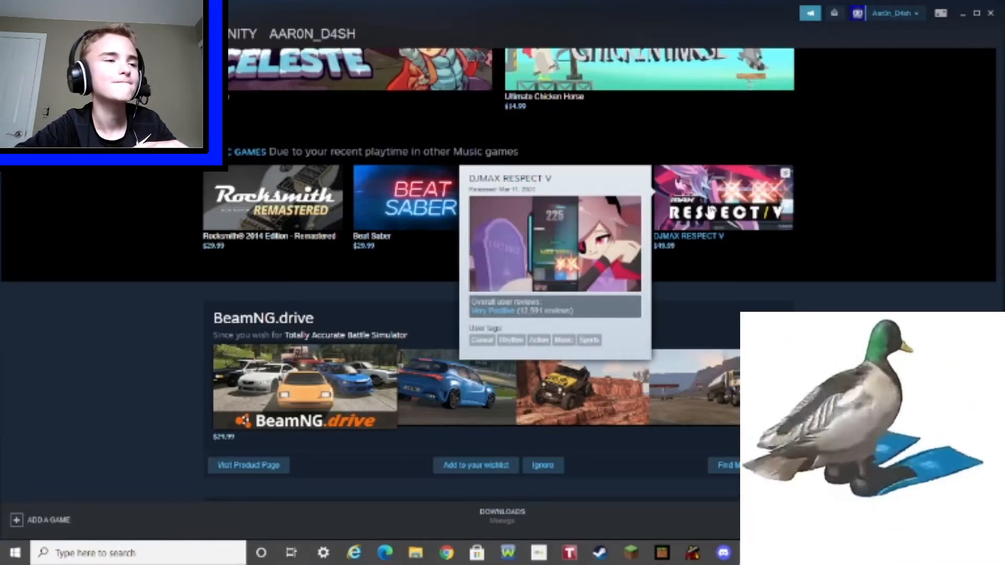
pyautogui.scroll(-3)
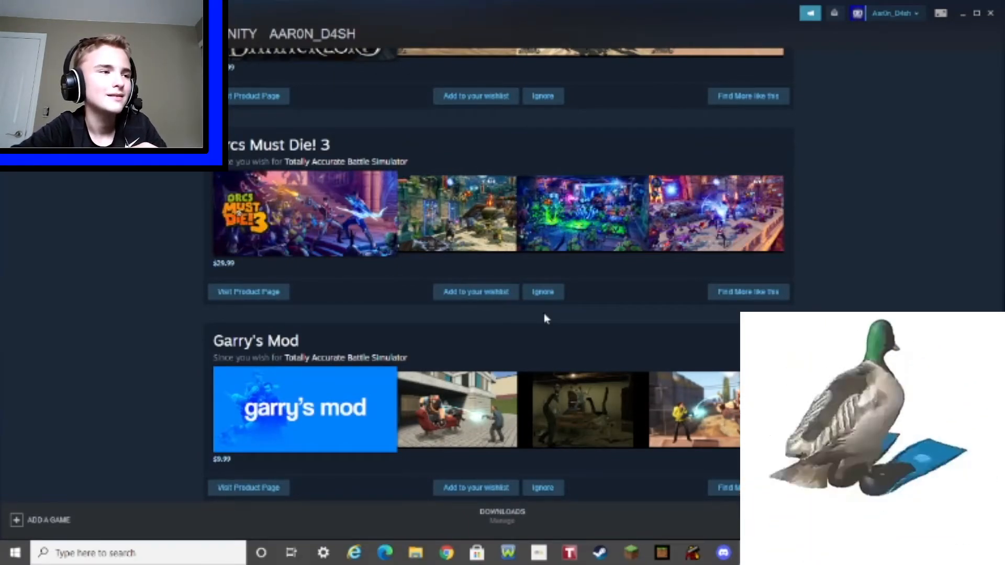
# Scroll the recommendations past Tabletop Simulator and Monopoly Plus picks to The Forest and Rhythm Games
pyautogui.scroll(-3)
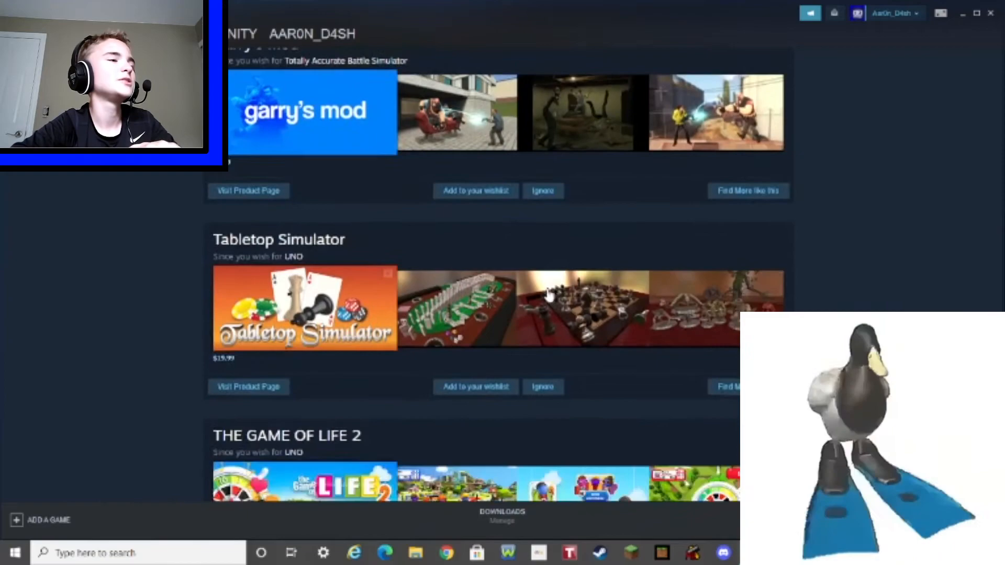
pyautogui.scroll(-3)
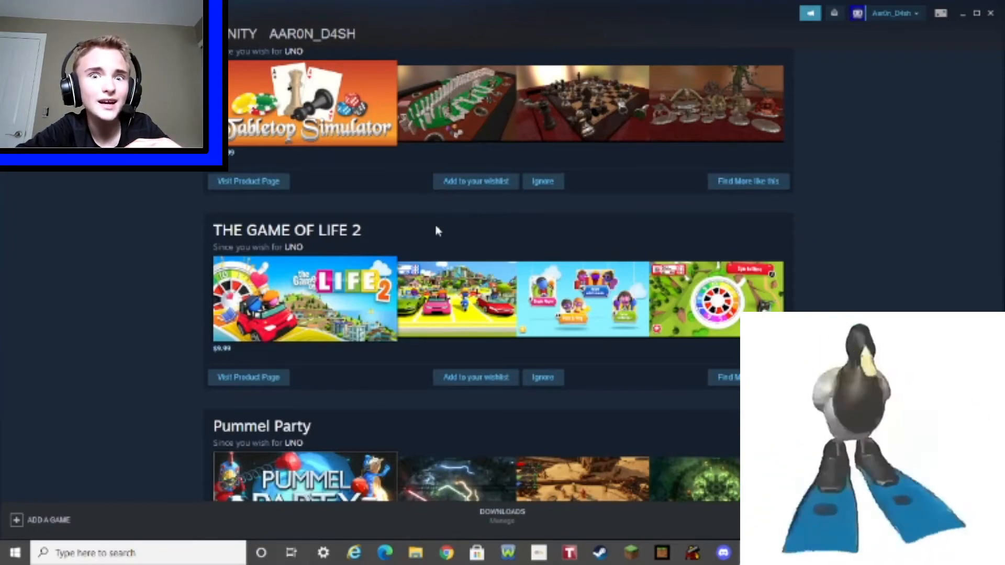
pyautogui.scroll(-3)
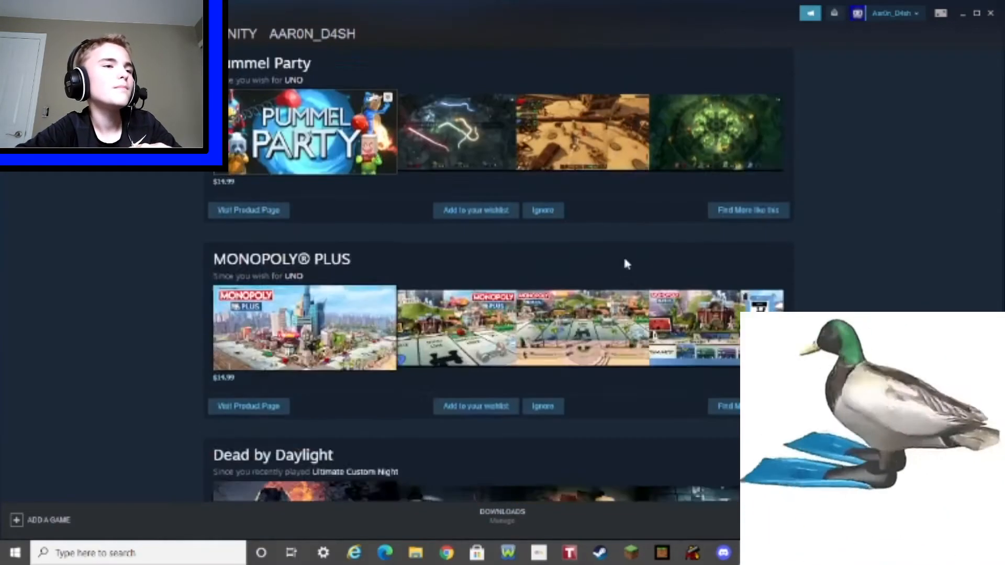
pyautogui.scroll(-3)
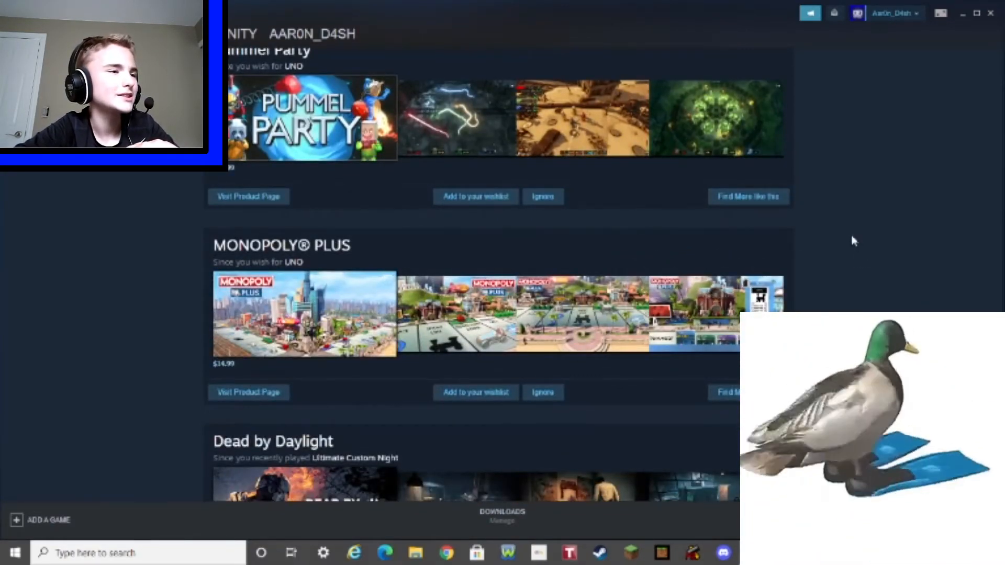
pyautogui.scroll(-3)
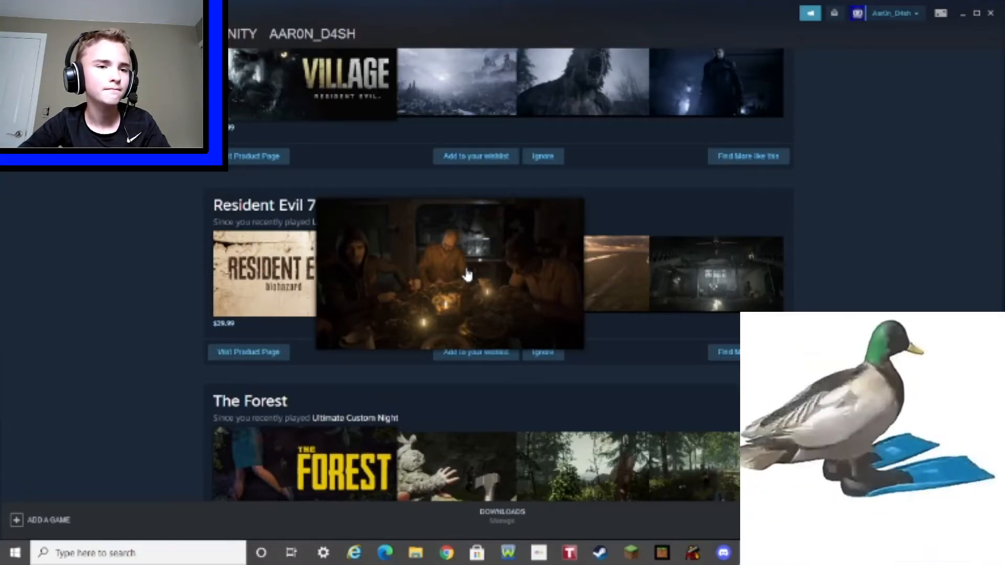
pyautogui.scroll(-3)
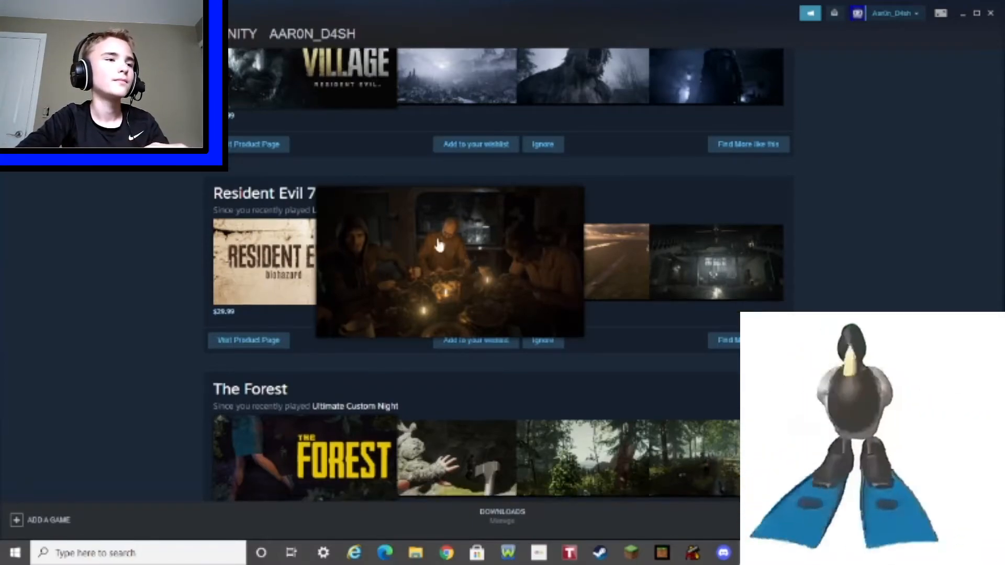
pyautogui.scroll(-3)
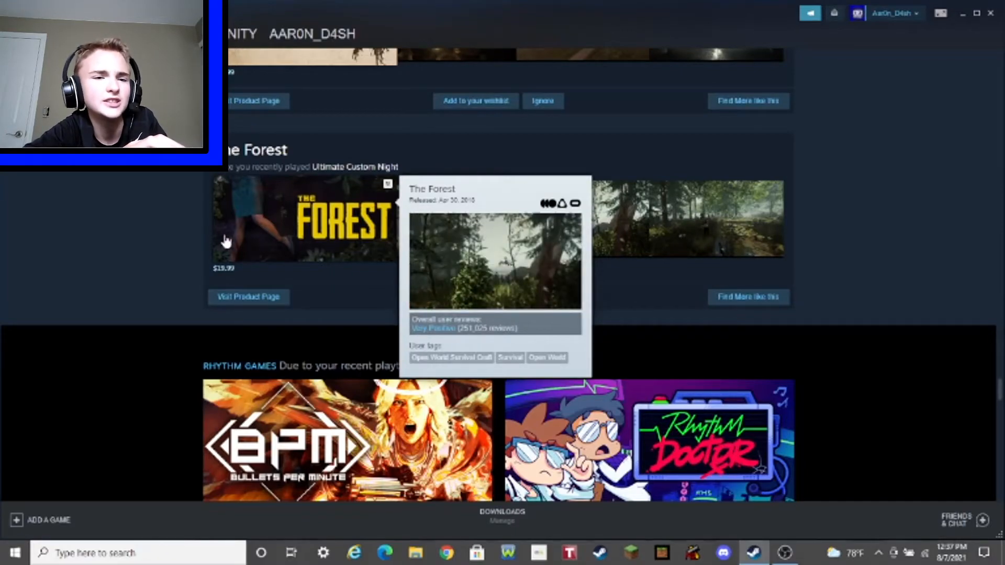
pyautogui.moveTo(120, 285)
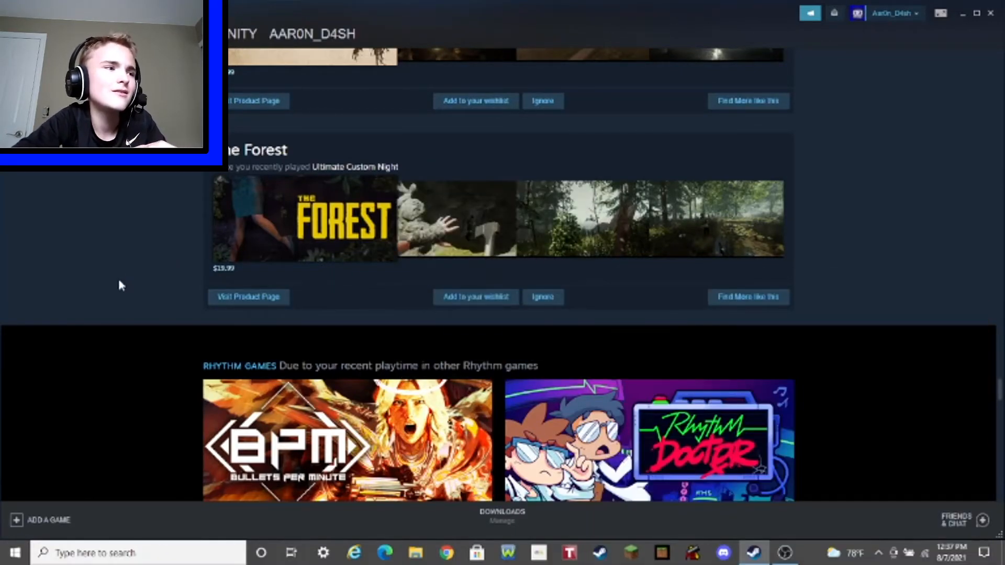
# Scroll on past Level Editor, Hollow Knight and Cuphead picks to Just Shapes & Beats and Kerbal Space Program
pyautogui.scroll(-3)
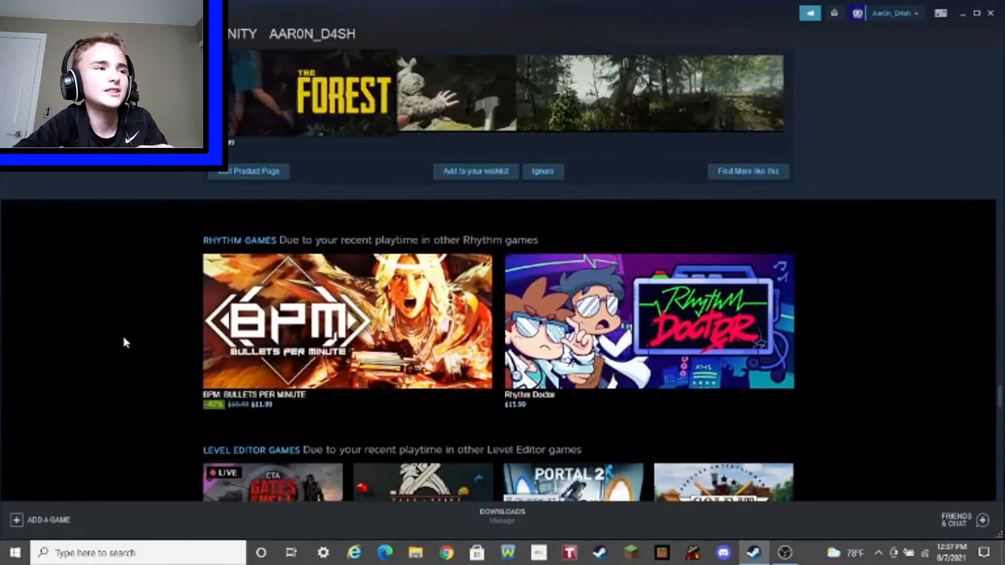
pyautogui.scroll(-3)
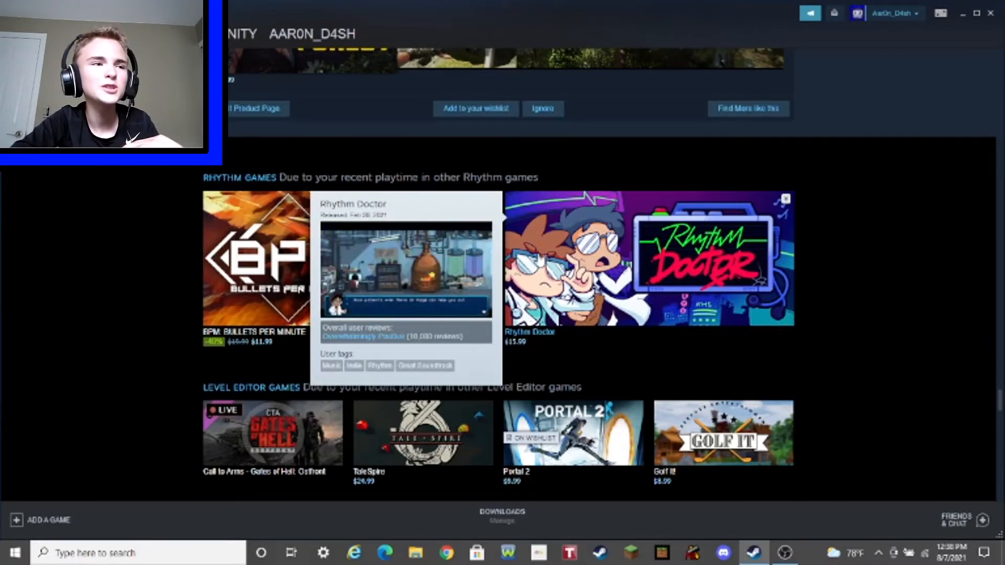
pyautogui.scroll(-3)
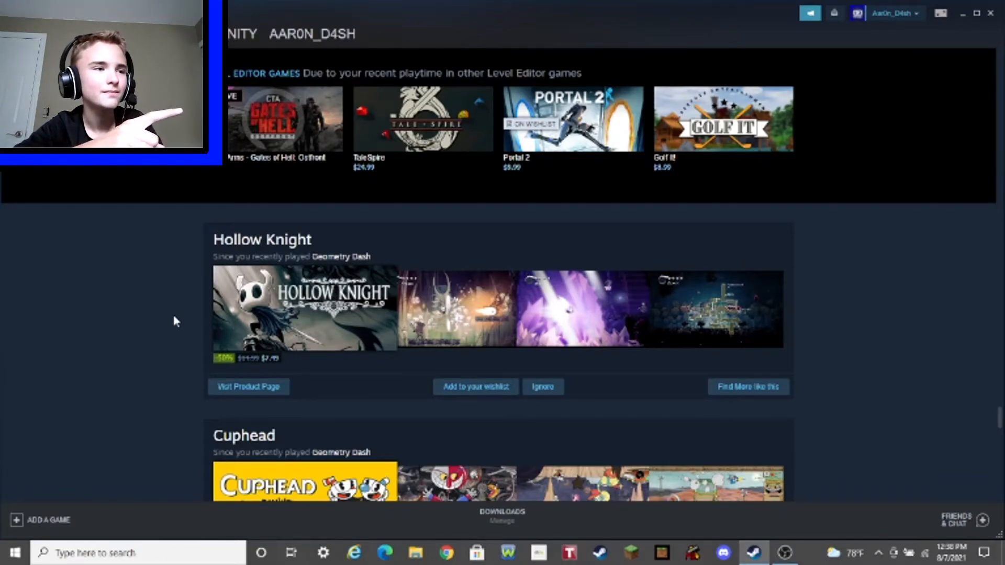
pyautogui.scroll(-3)
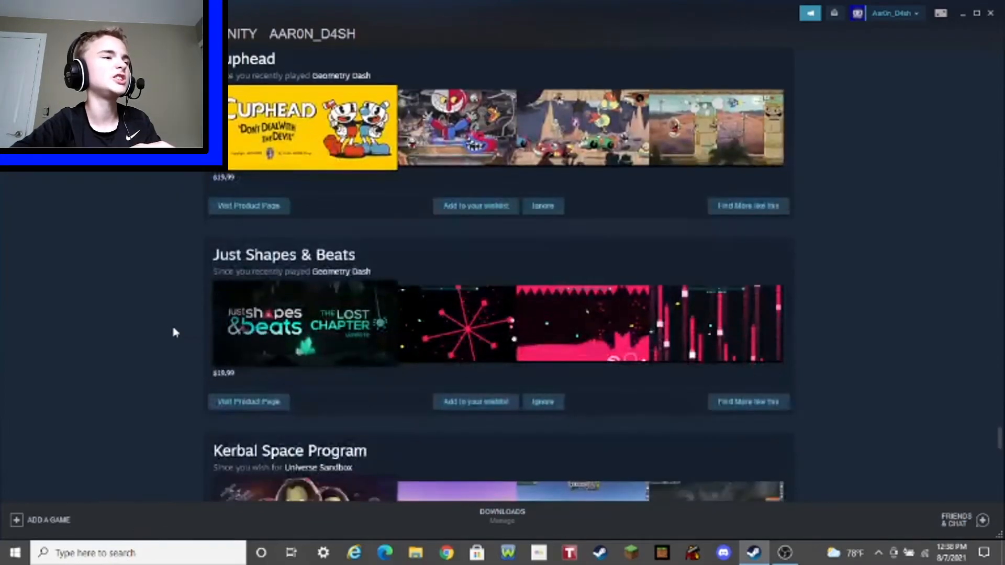
pyautogui.scroll(-3)
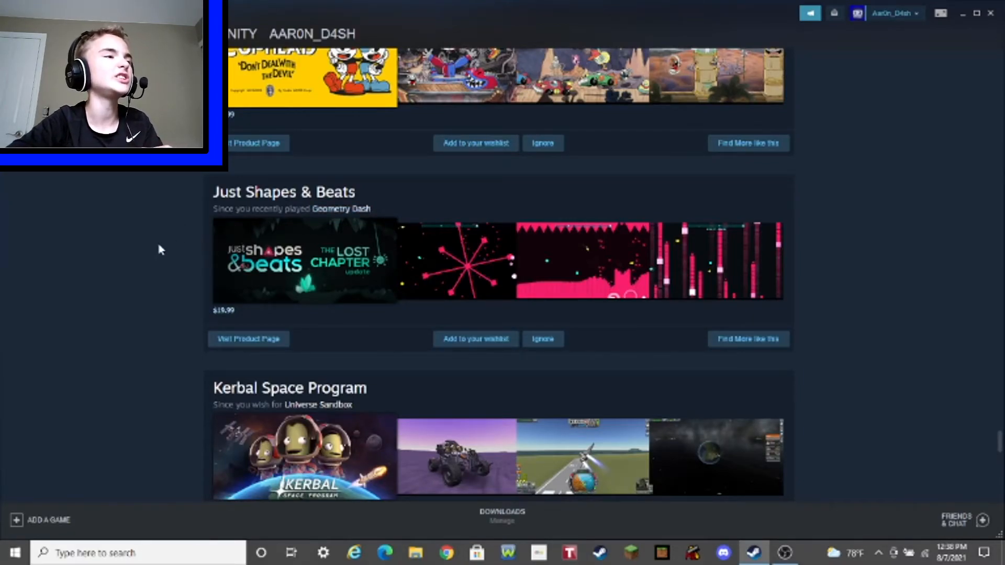
pyautogui.scroll(-3)
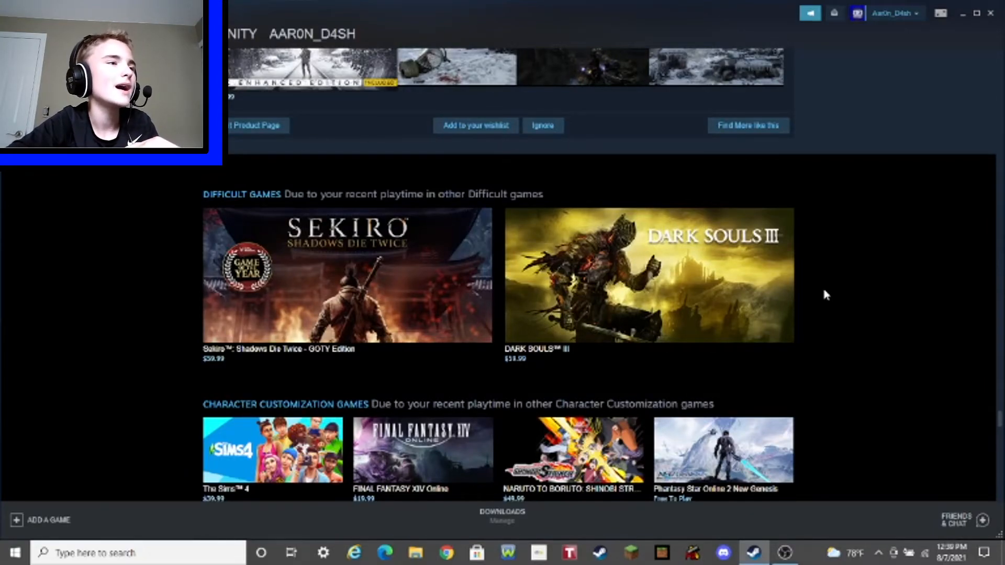
# Scroll past Difficult and Character Customization rows to DEVOUR, Outer Wilds and FNAF: Help Wanted
pyautogui.scroll(-3)
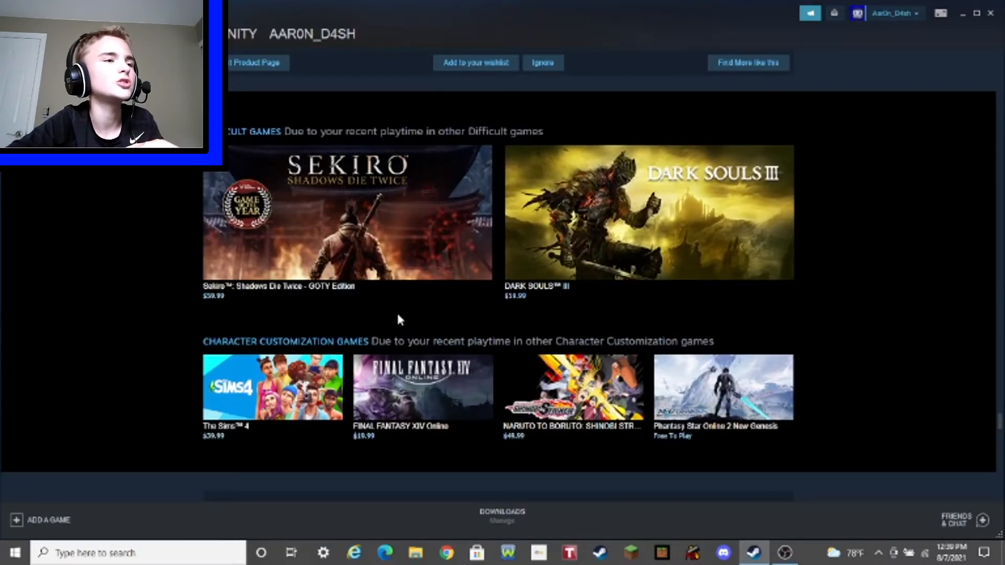
pyautogui.moveTo(576, 272)
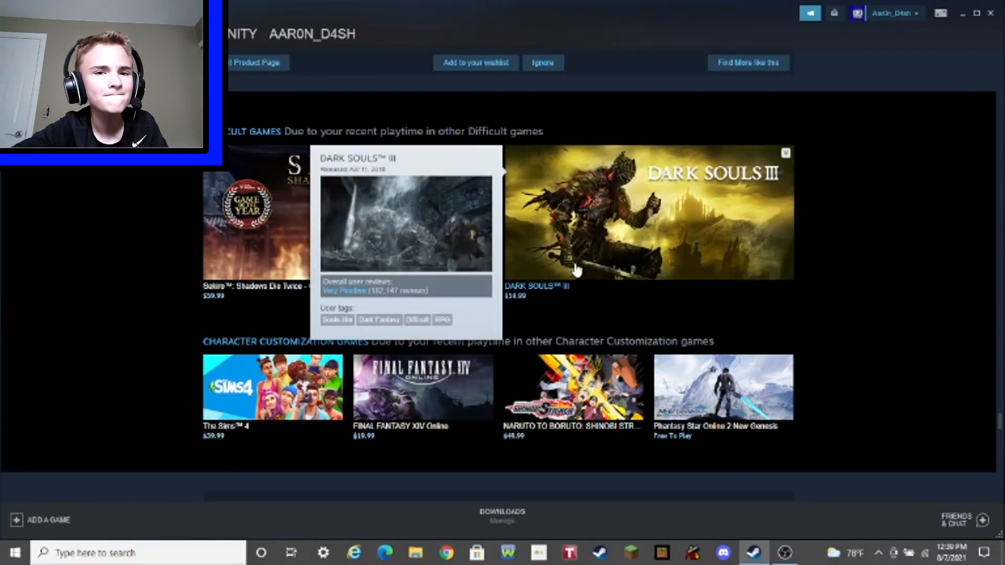
pyautogui.scroll(-3)
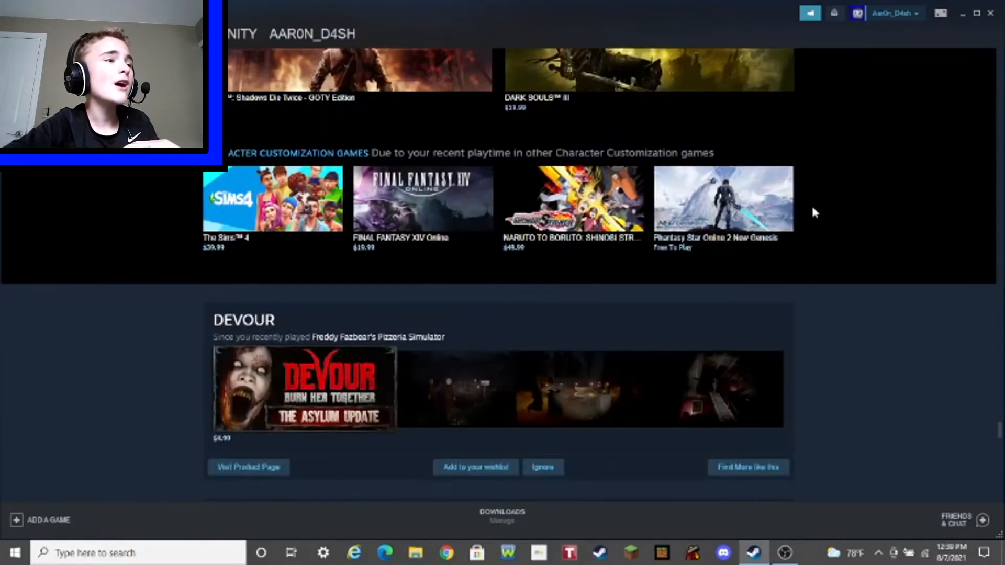
pyautogui.scroll(-3)
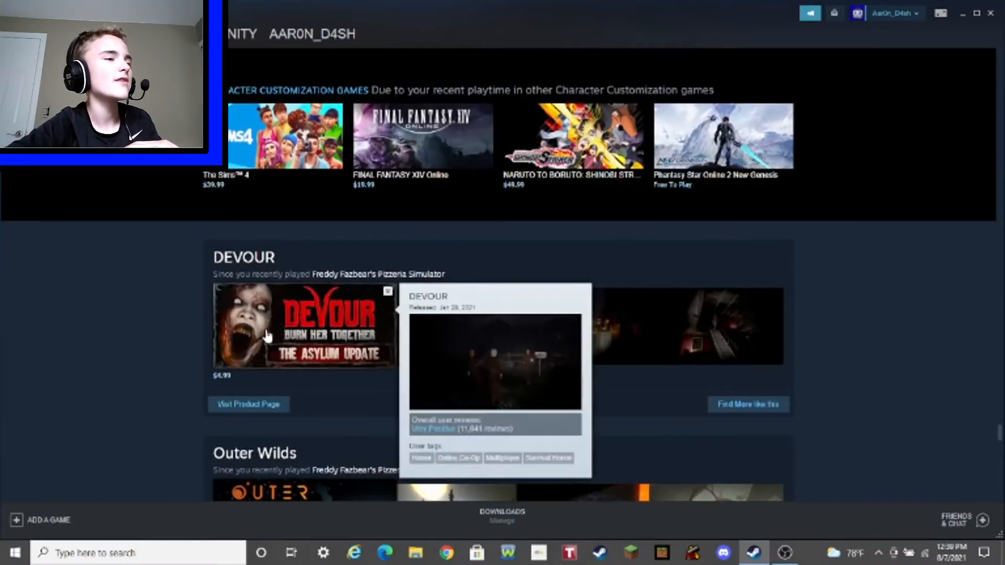
pyautogui.scroll(-3)
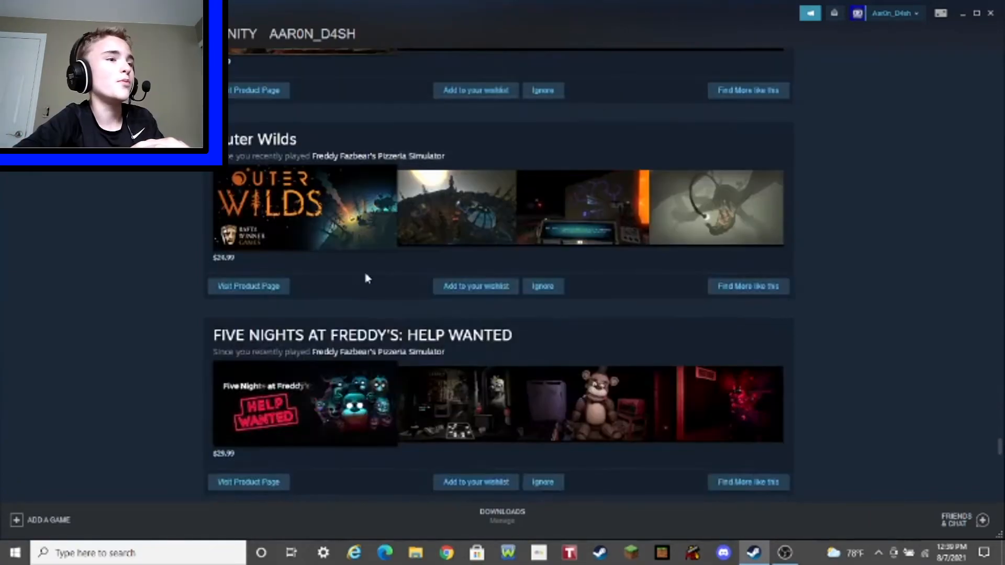
# Scroll past Barotrauma and The Binding of Isaac: Rebirth picks and open Hello Neighbor's store page
pyautogui.scroll(-3)
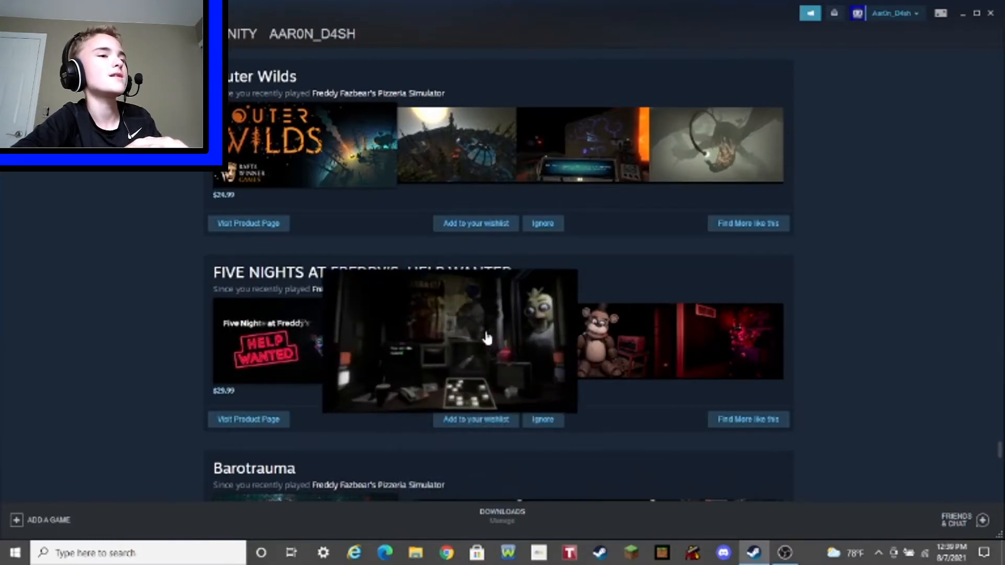
pyautogui.scroll(-3)
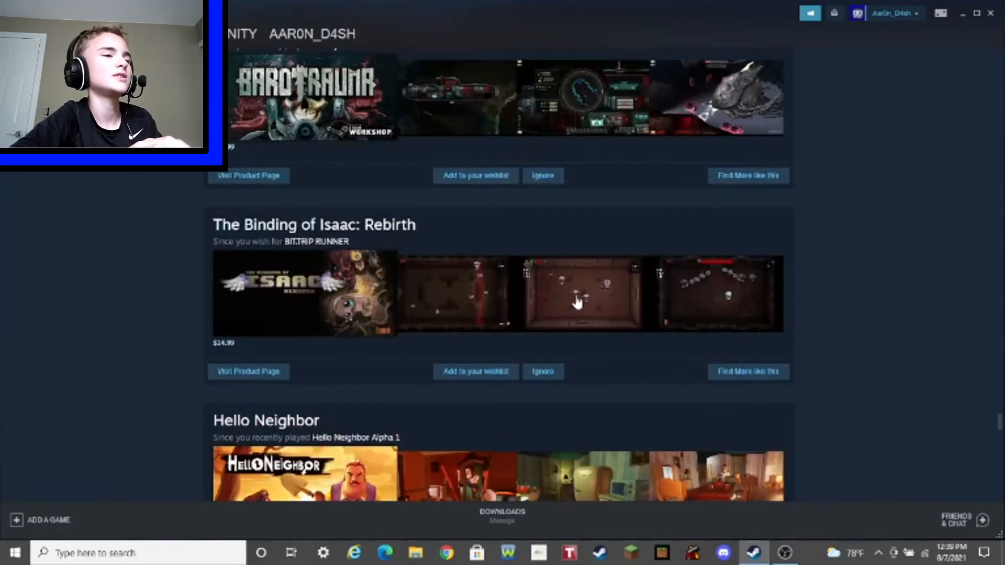
pyautogui.scroll(-3)
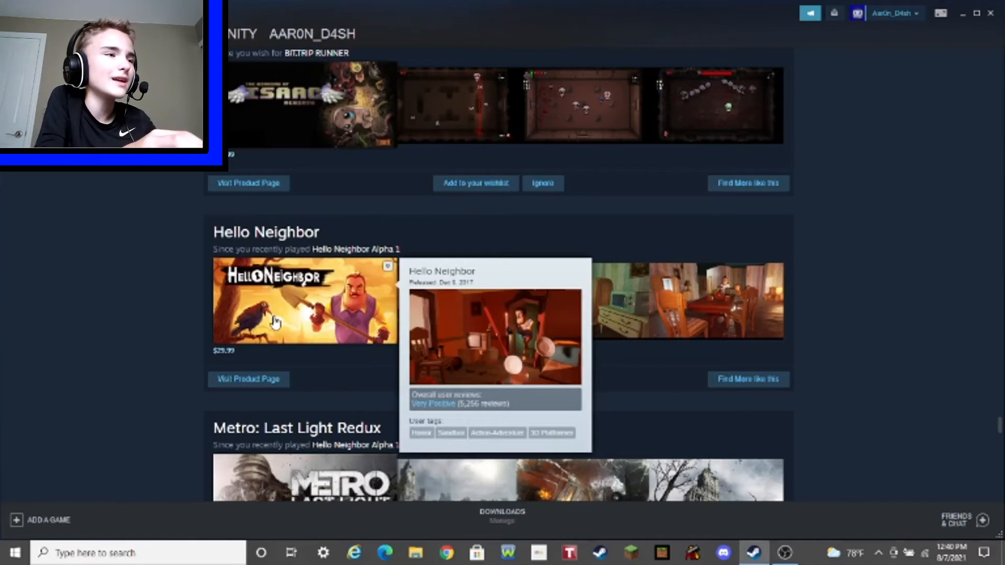
pyautogui.click(305, 302)
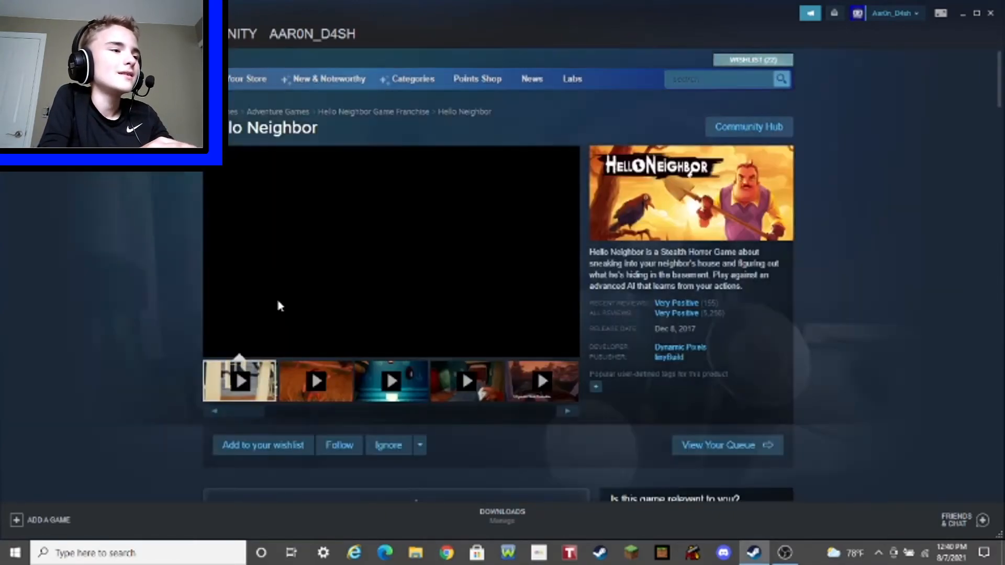
# Return via Your Store to the store front's Updates and Offers section
pyautogui.click(239, 380)
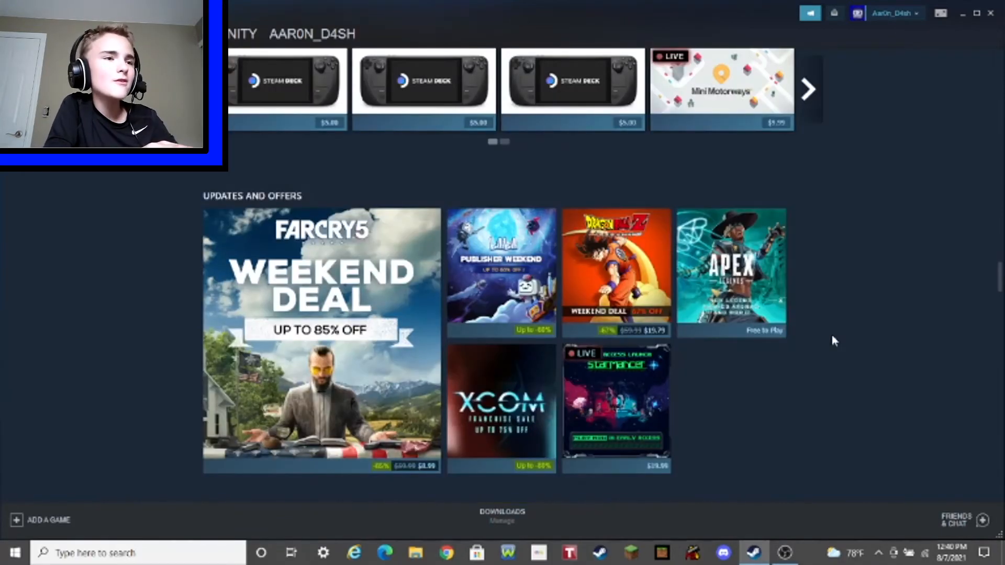
pyautogui.scroll(-3)
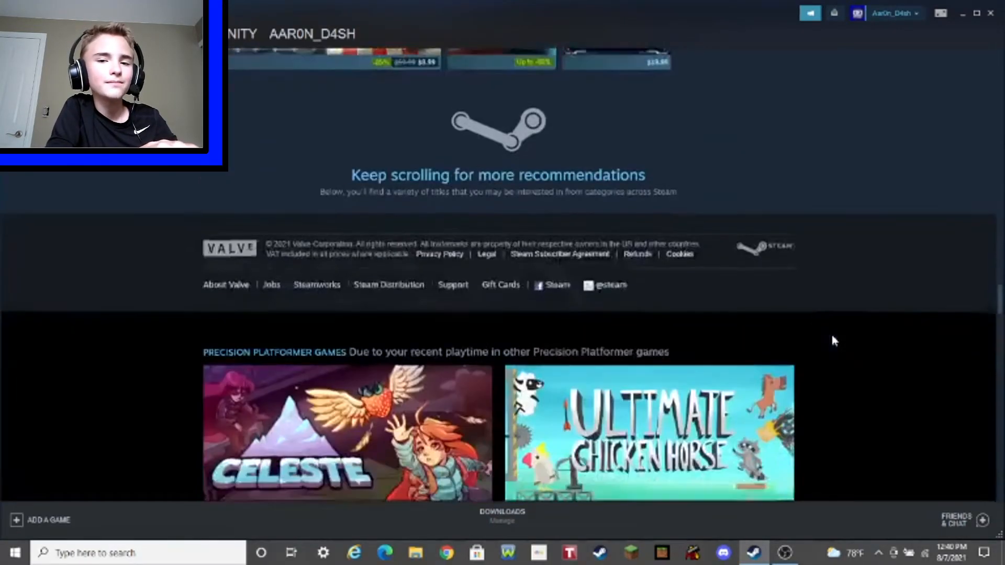
pyautogui.scroll(-3)
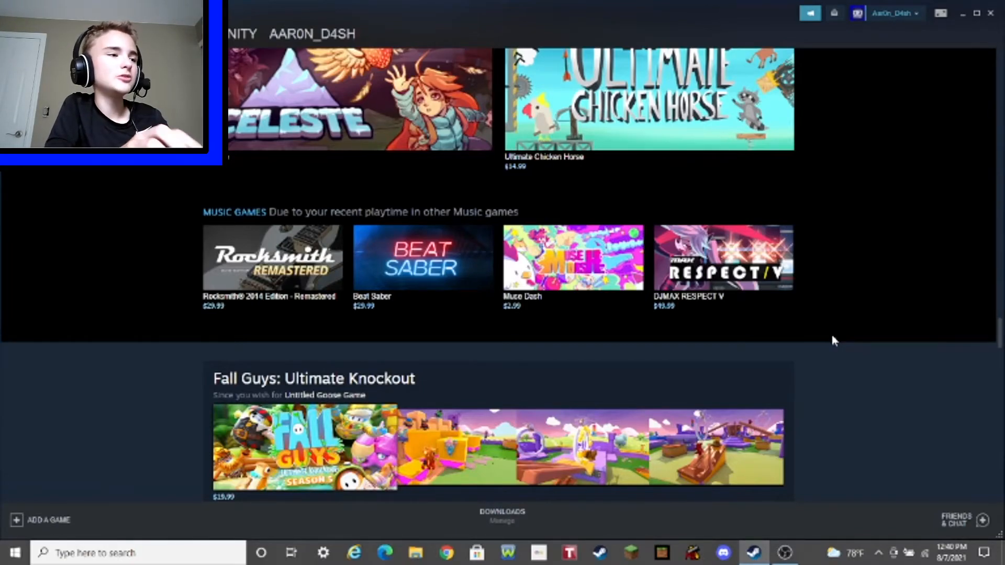
pyautogui.scroll(-3)
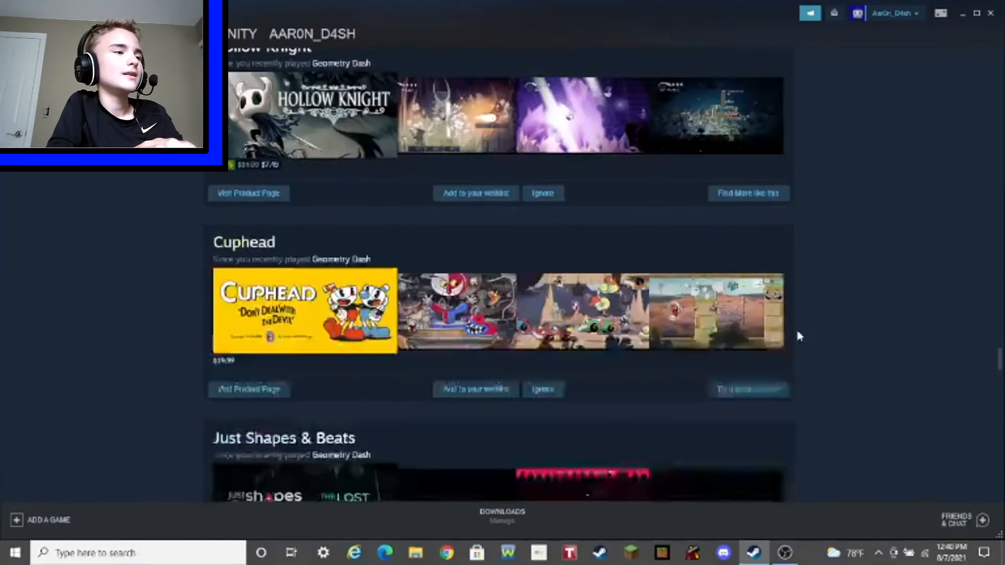
pyautogui.scroll(-3)
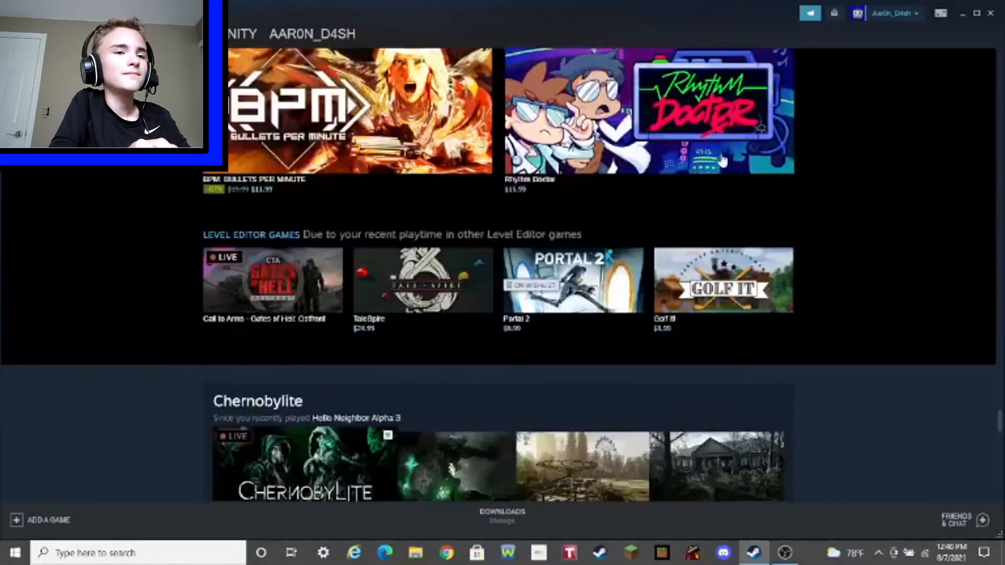
pyautogui.scroll(-3)
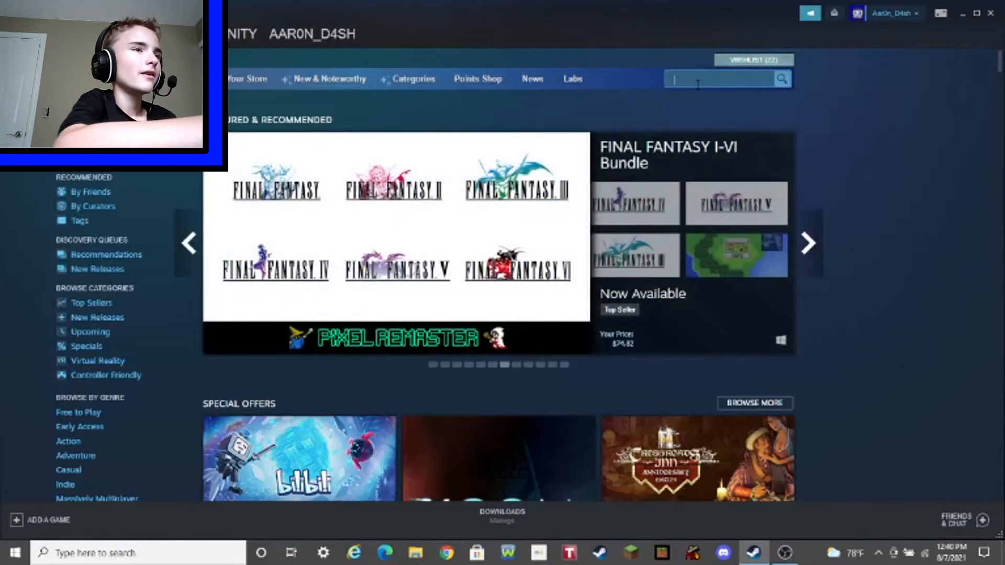
# Search the store for 'free' and scroll down the free-to-play results list
pyautogui.write('free!')
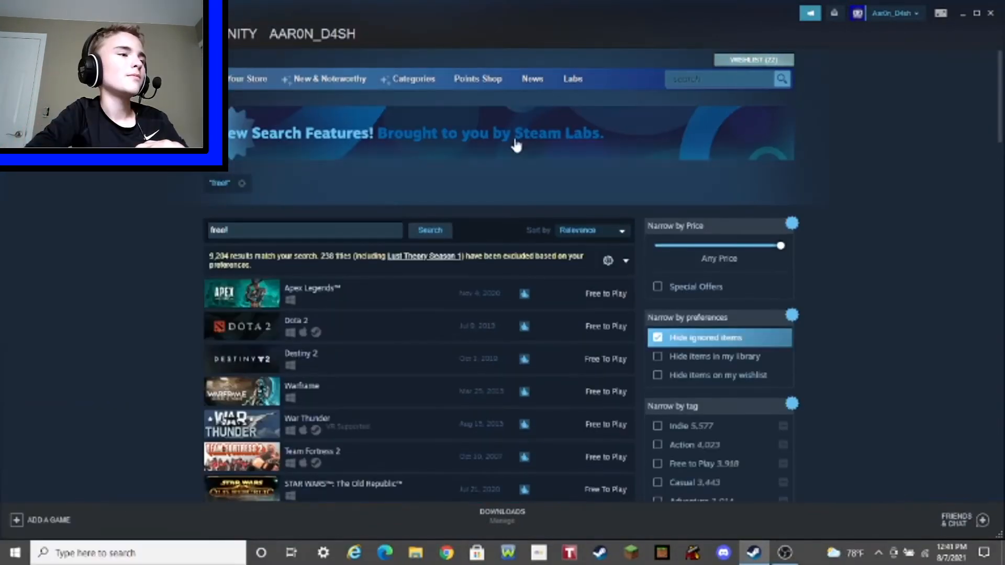
pyautogui.moveTo(411, 311)
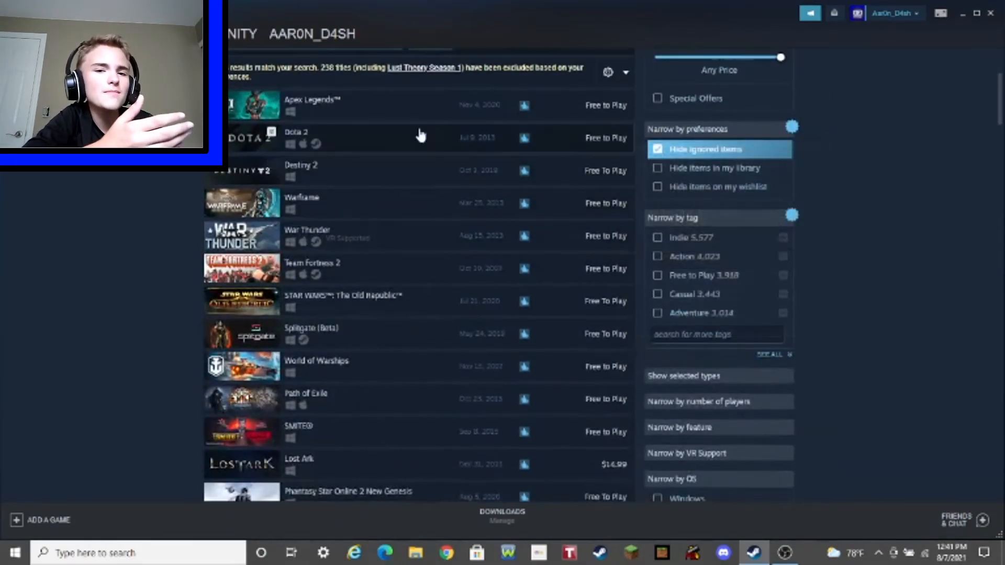
pyautogui.scroll(-3)
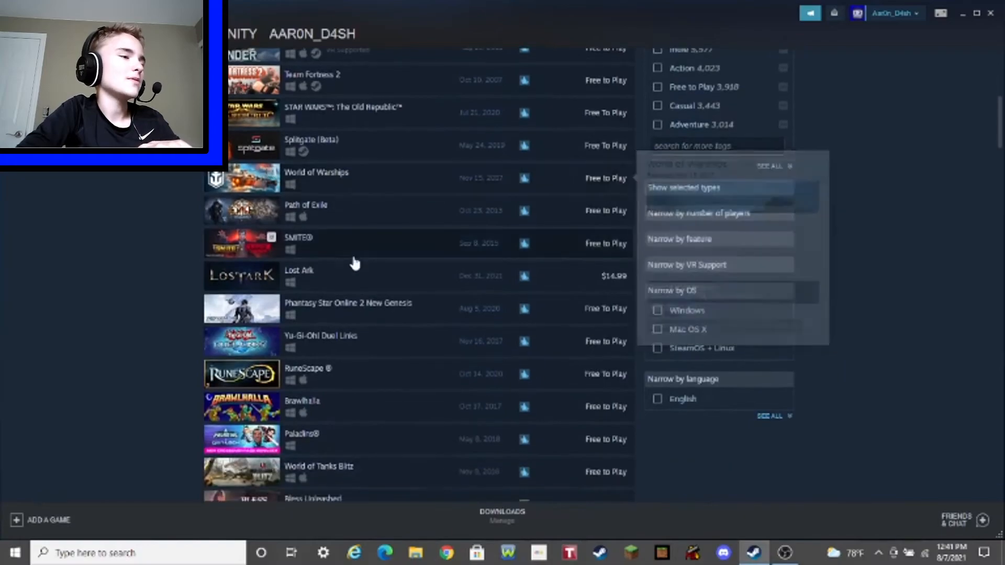
pyautogui.scroll(-3)
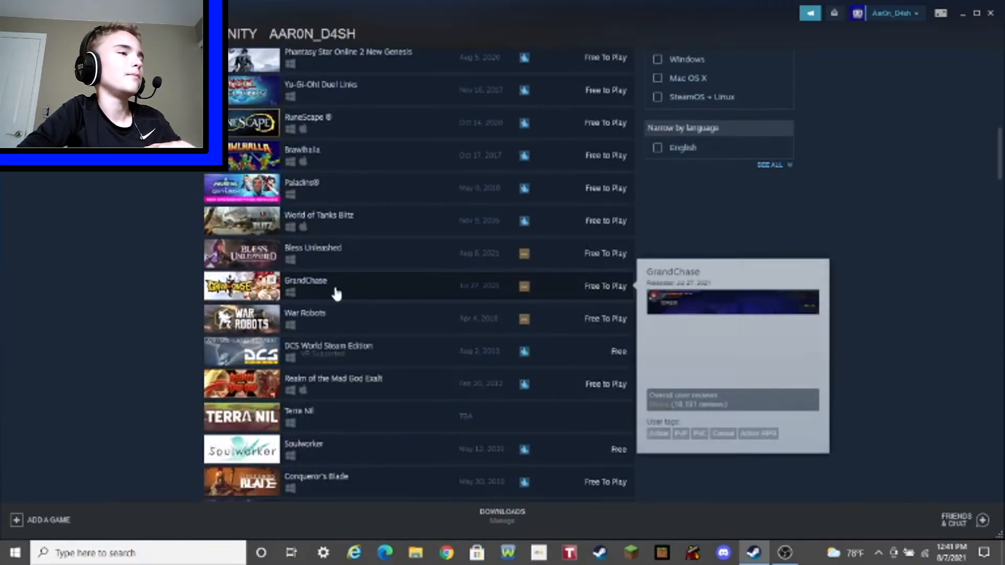
pyautogui.moveTo(346, 256)
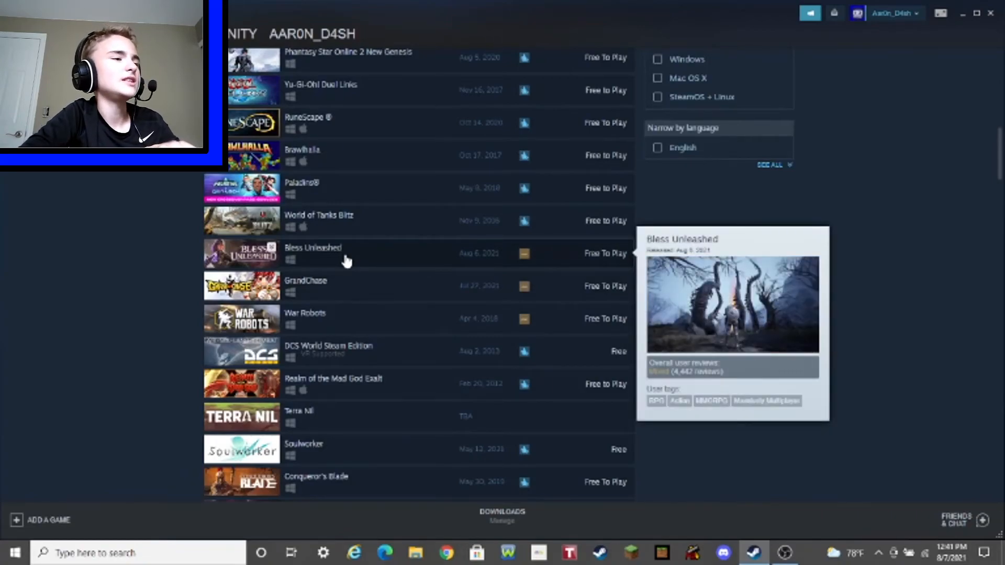
pyautogui.scroll(-3)
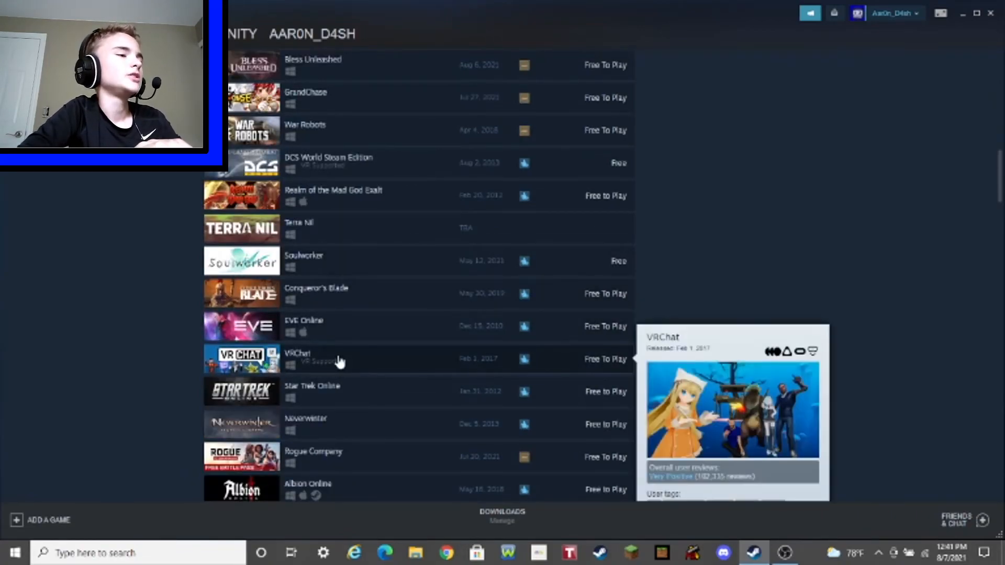
pyautogui.scroll(-3)
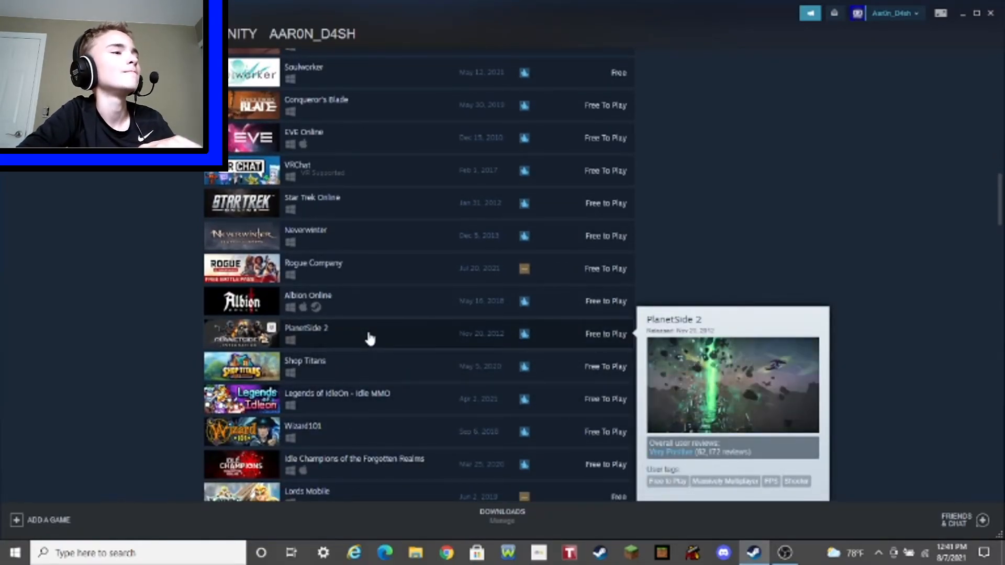
# Scroll further down the results to Bloons TD Battles 2 and Drift GEAR Racing Free
pyautogui.scroll(-3)
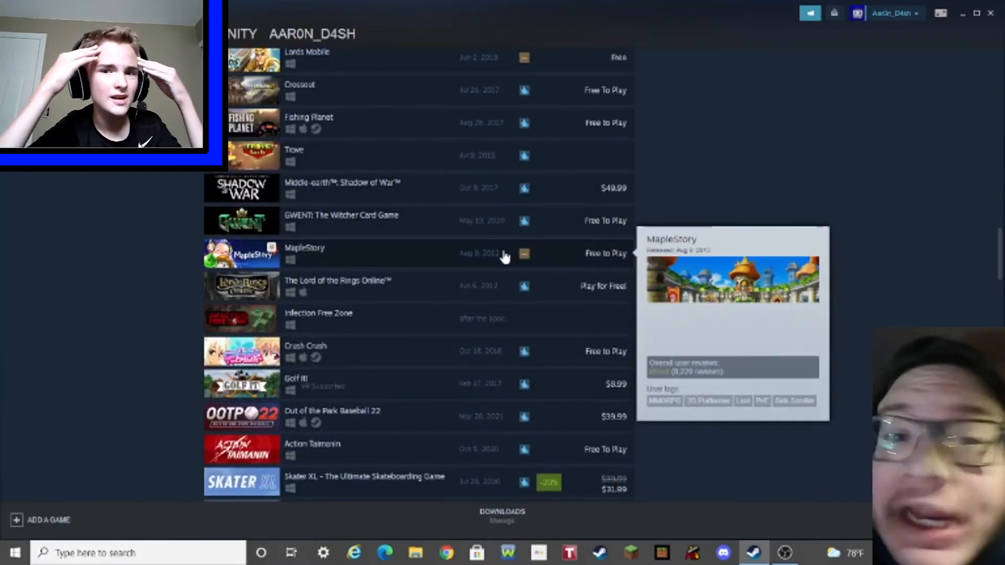
pyautogui.scroll(-3)
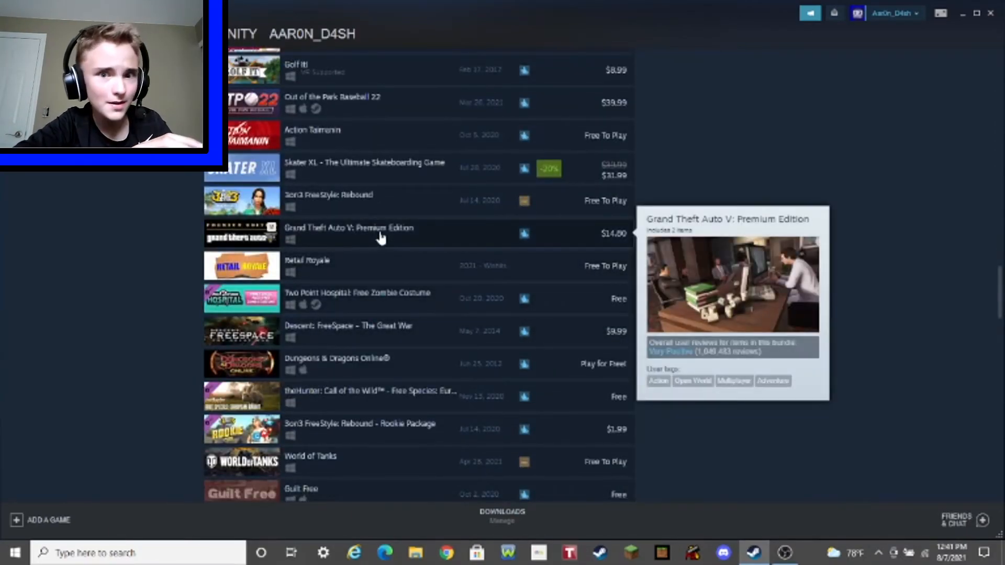
pyautogui.scroll(-3)
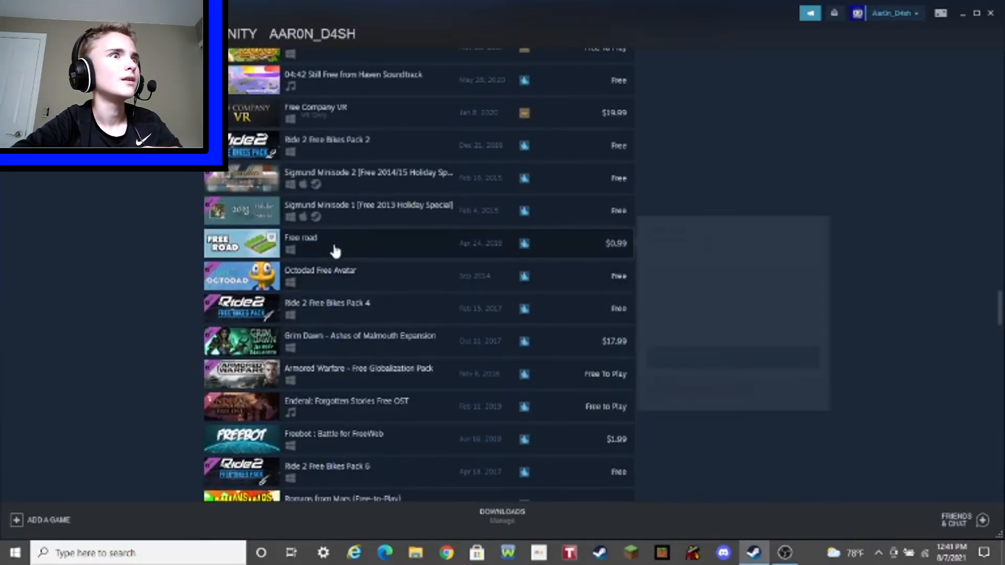
pyautogui.moveTo(333, 250)
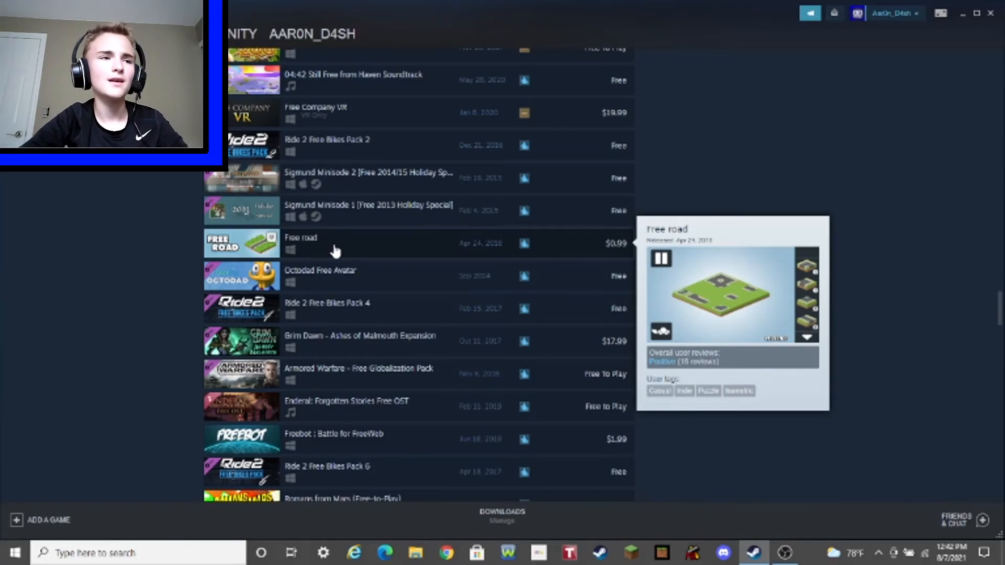
pyautogui.scroll(-3)
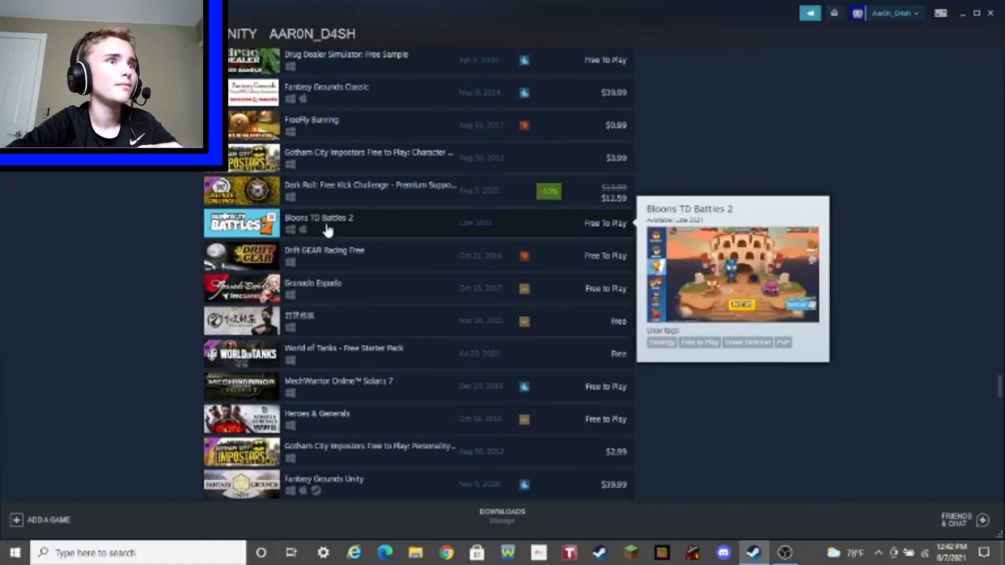
# Open Bloons TD Battles 2's store page and add the game to the wishlist
pyautogui.click(320, 222)
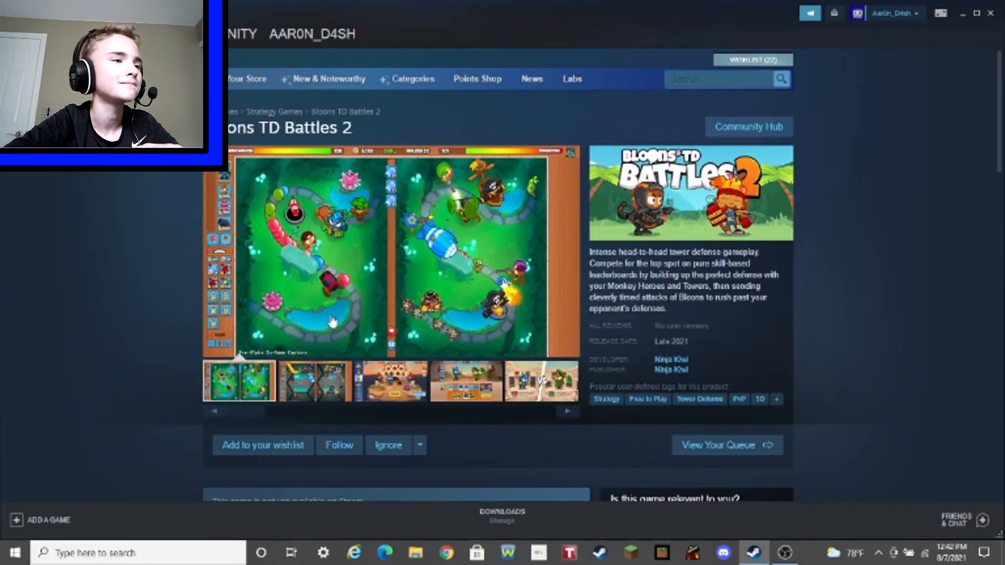
pyautogui.scroll(-3)
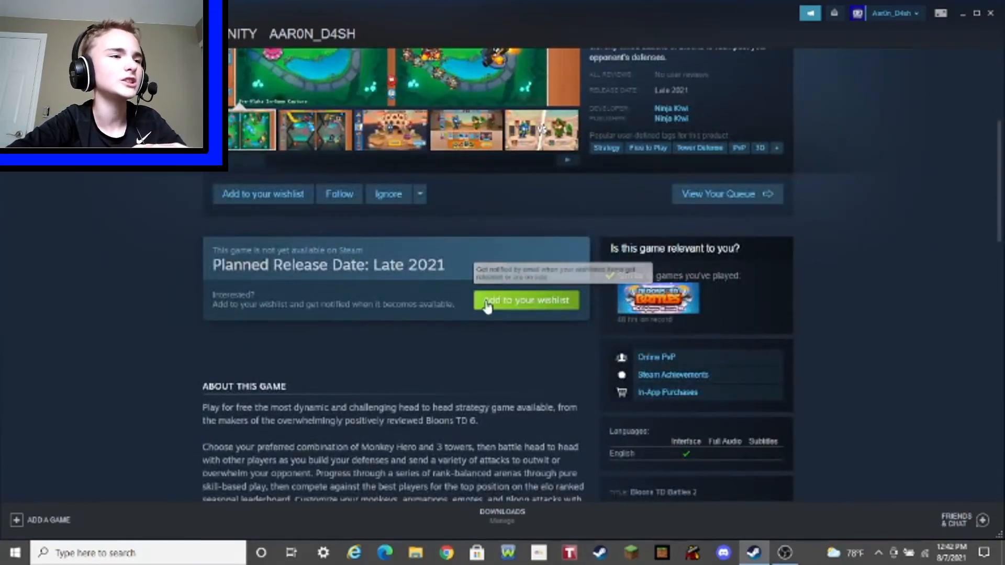
pyautogui.click(525, 301)
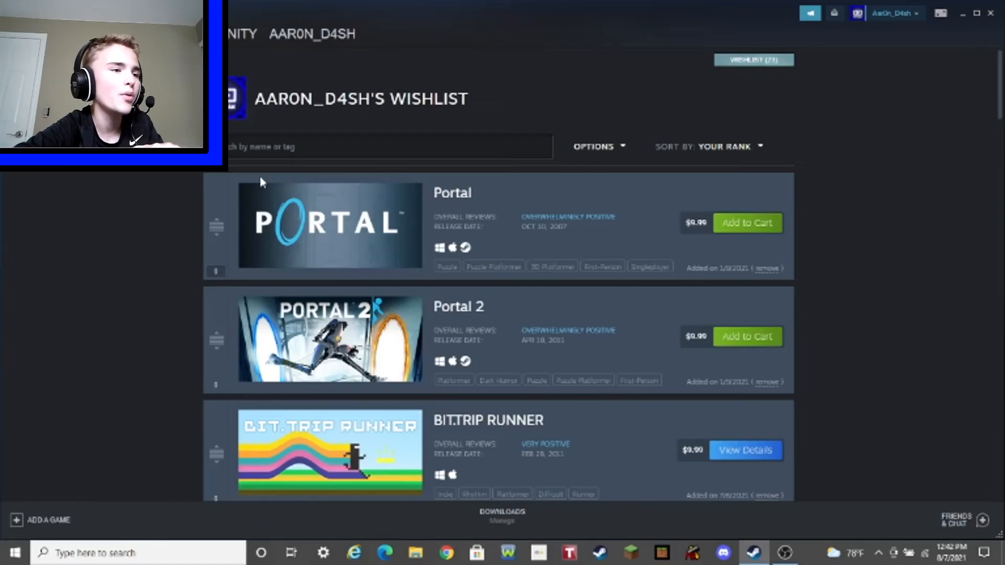
# Scroll the wishlist to the bottom, past Bloons TD Battles 2 (coming soon) and Brain Break
pyautogui.scroll(-3)
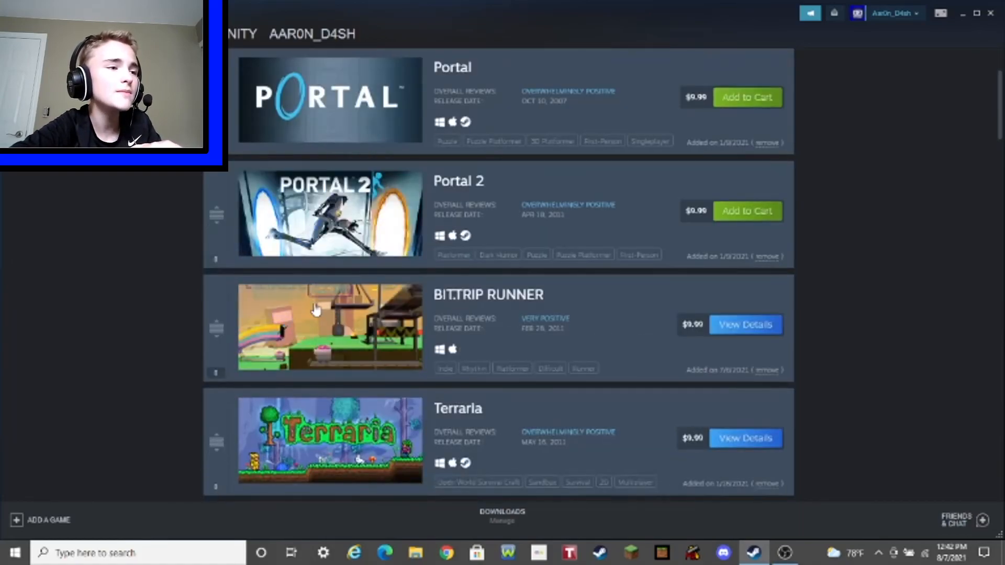
pyautogui.scroll(-3)
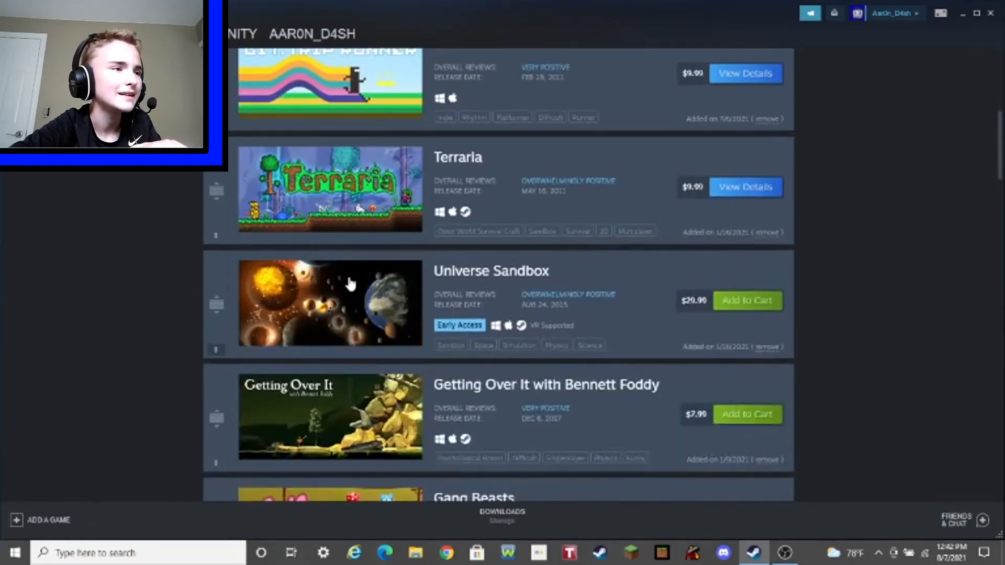
pyautogui.scroll(-3)
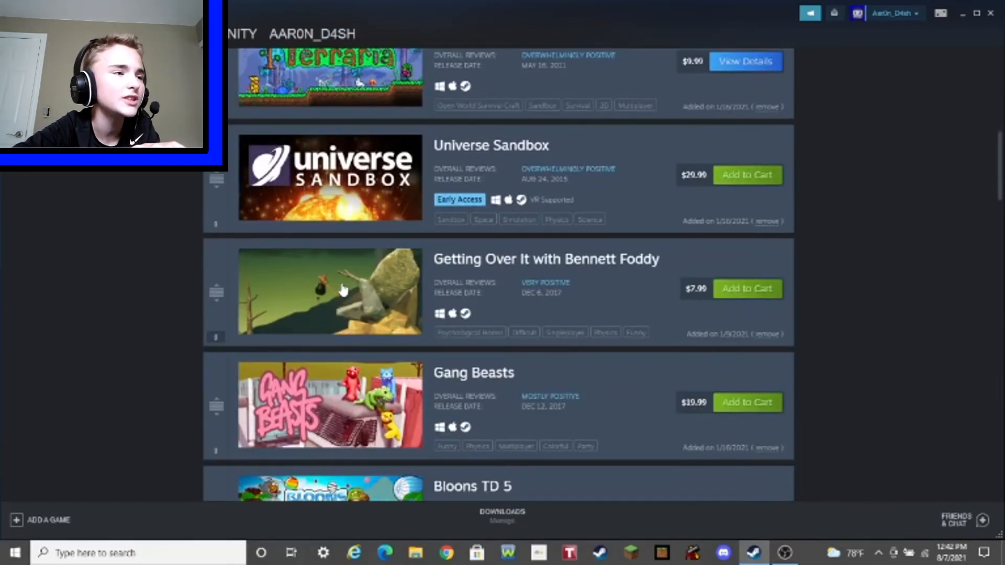
pyautogui.scroll(-3)
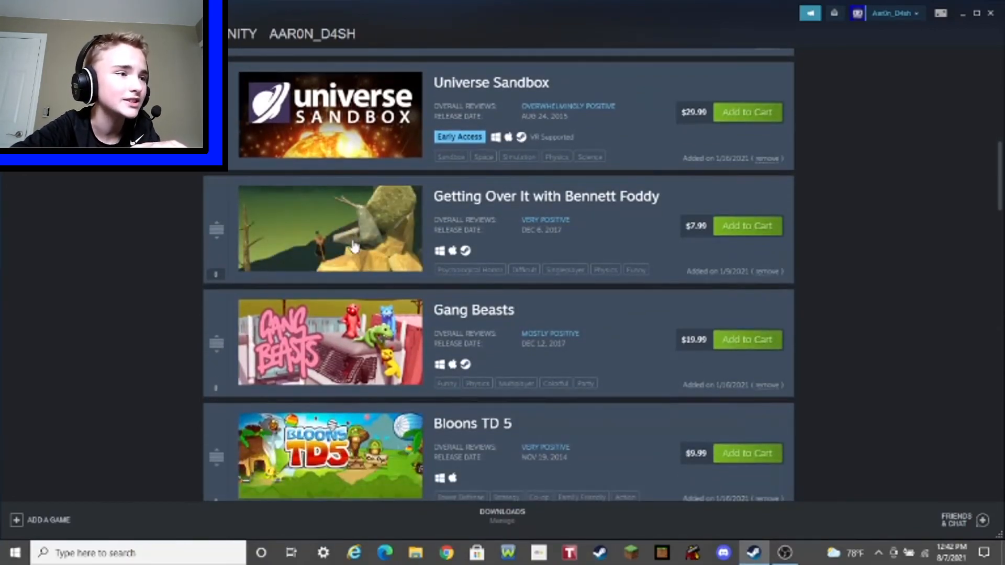
pyautogui.scroll(-3)
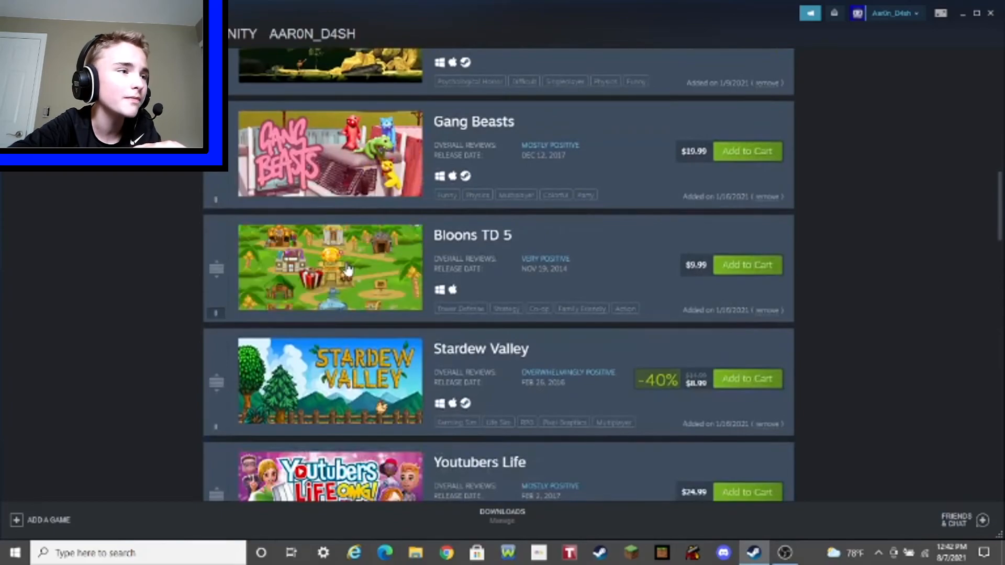
pyautogui.scroll(-3)
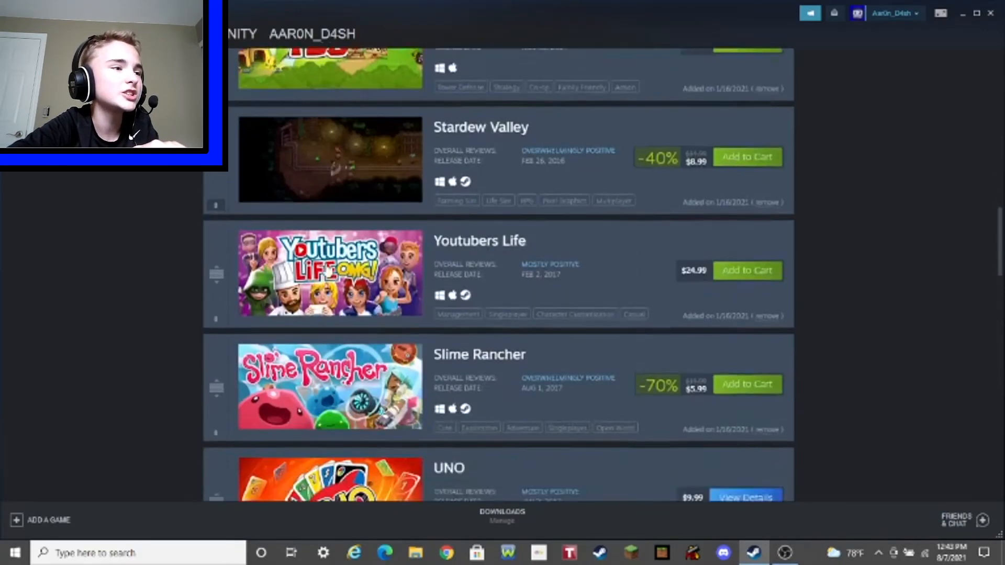
pyautogui.scroll(-3)
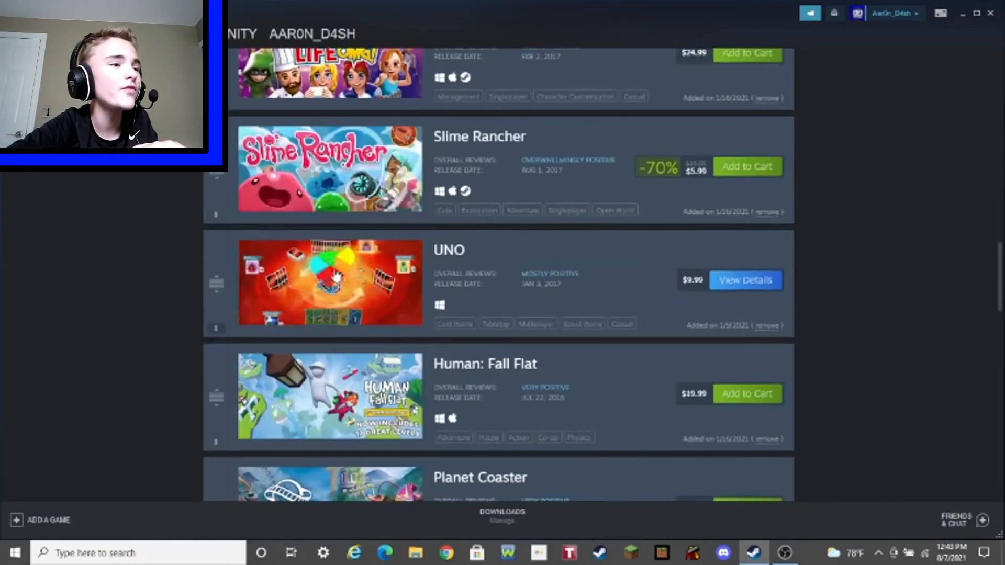
pyautogui.scroll(-3)
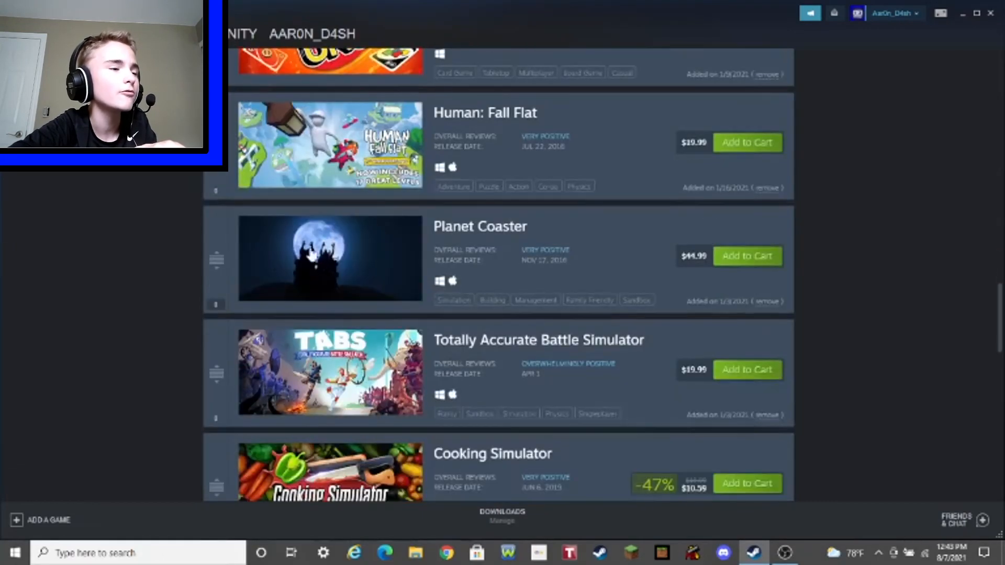
pyautogui.scroll(-3)
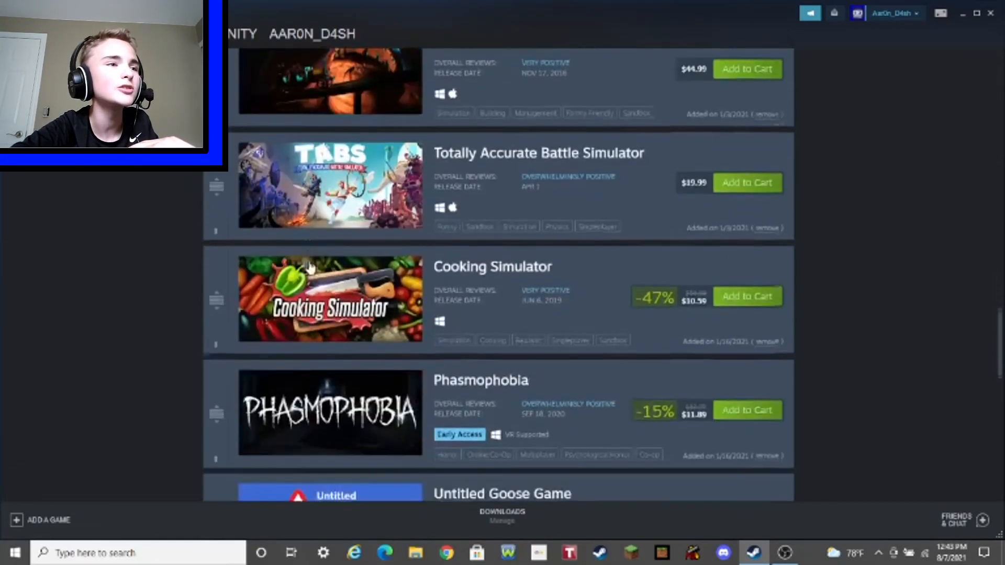
pyautogui.scroll(-3)
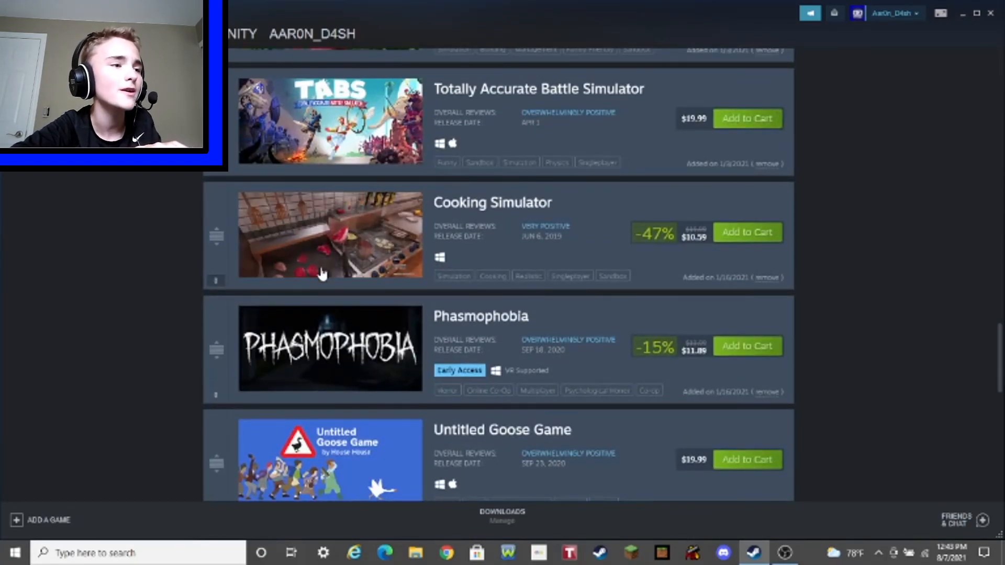
pyautogui.scroll(-3)
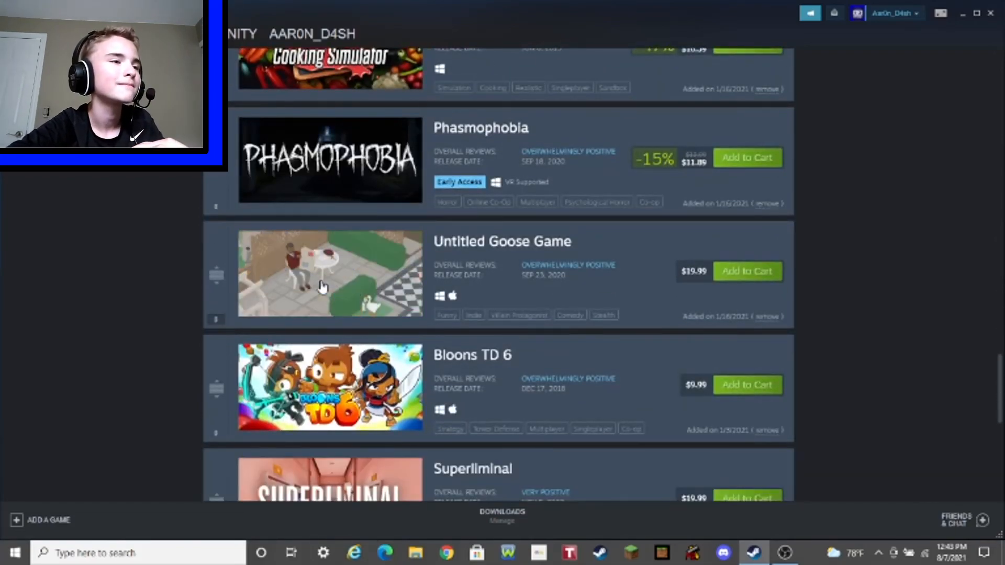
pyautogui.scroll(-3)
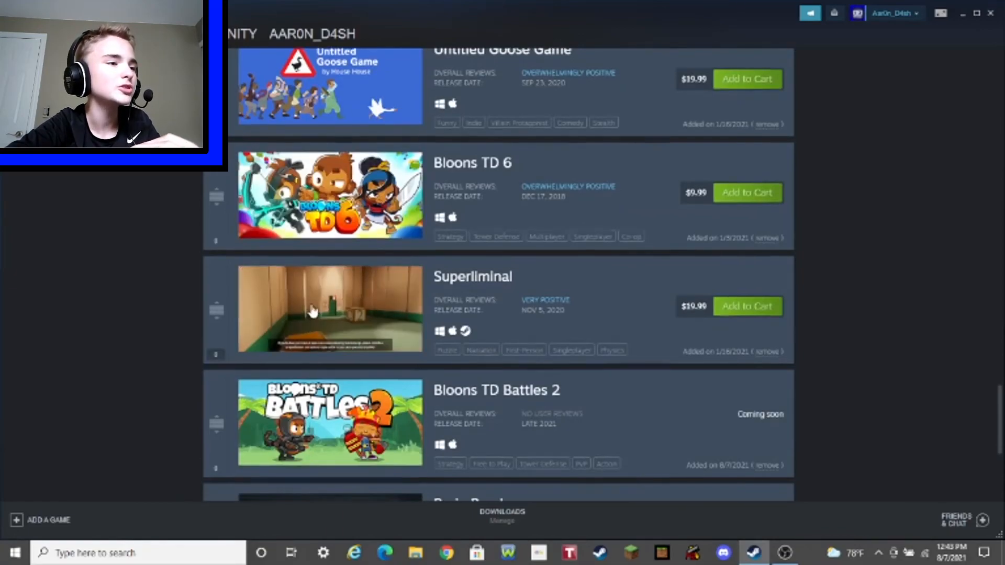
pyautogui.scroll(-3)
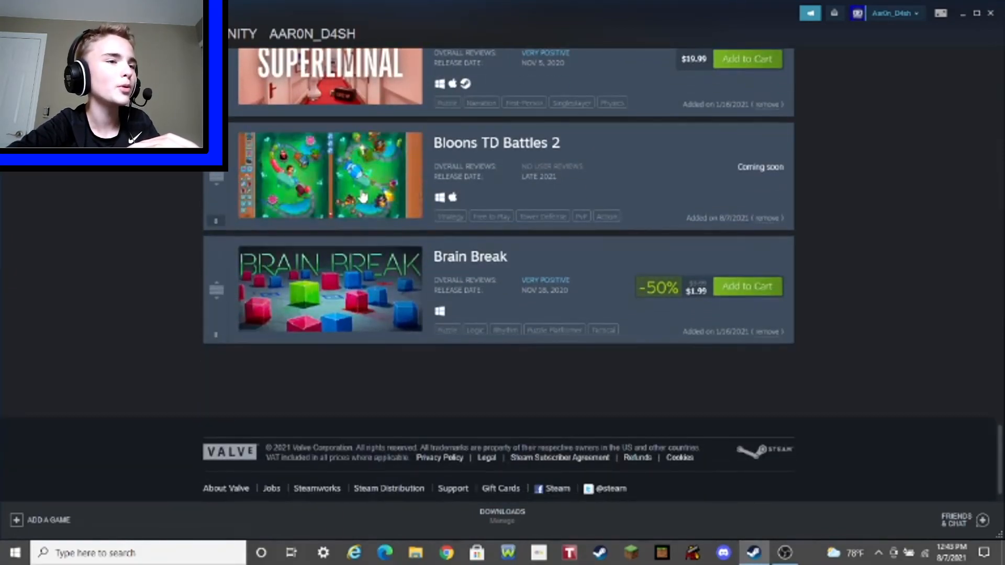